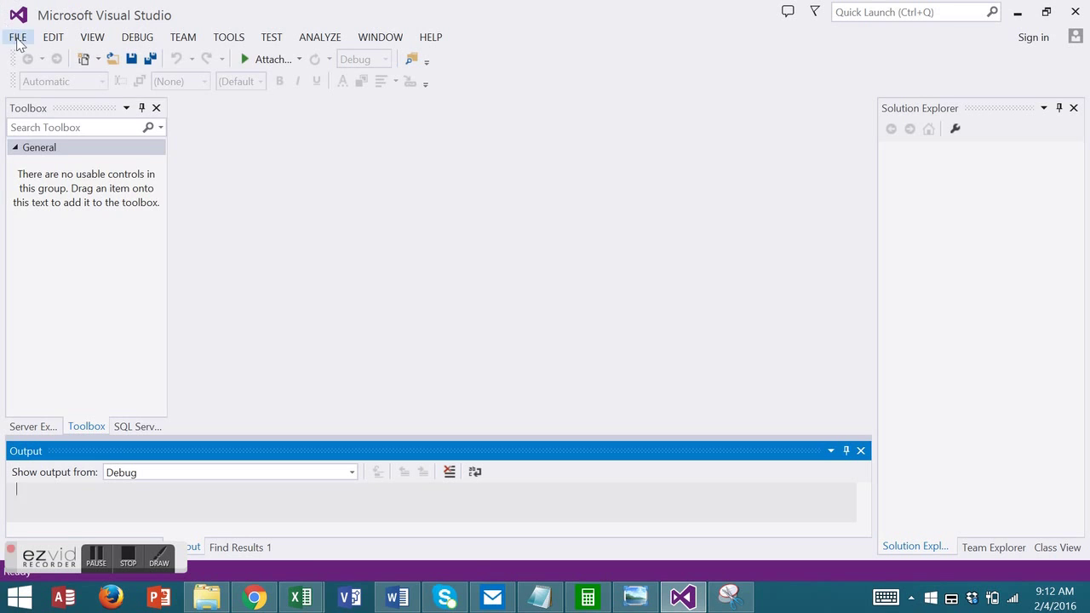
# Create a new Visual Basic Windows Forms project WindowsApplication19 with the default name
pyautogui.click(17, 38)
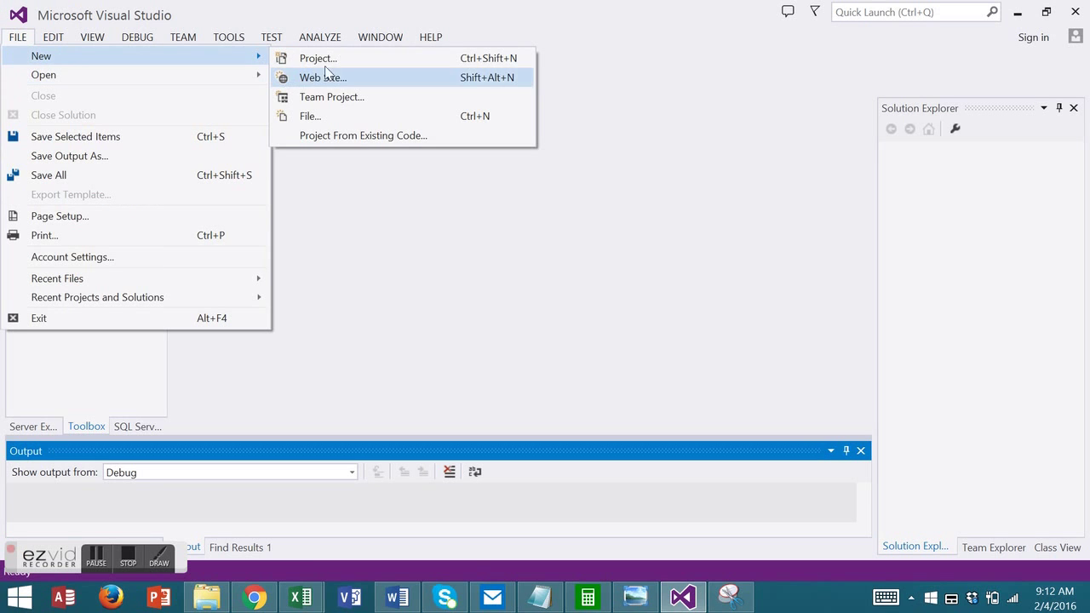
pyautogui.click(317, 57)
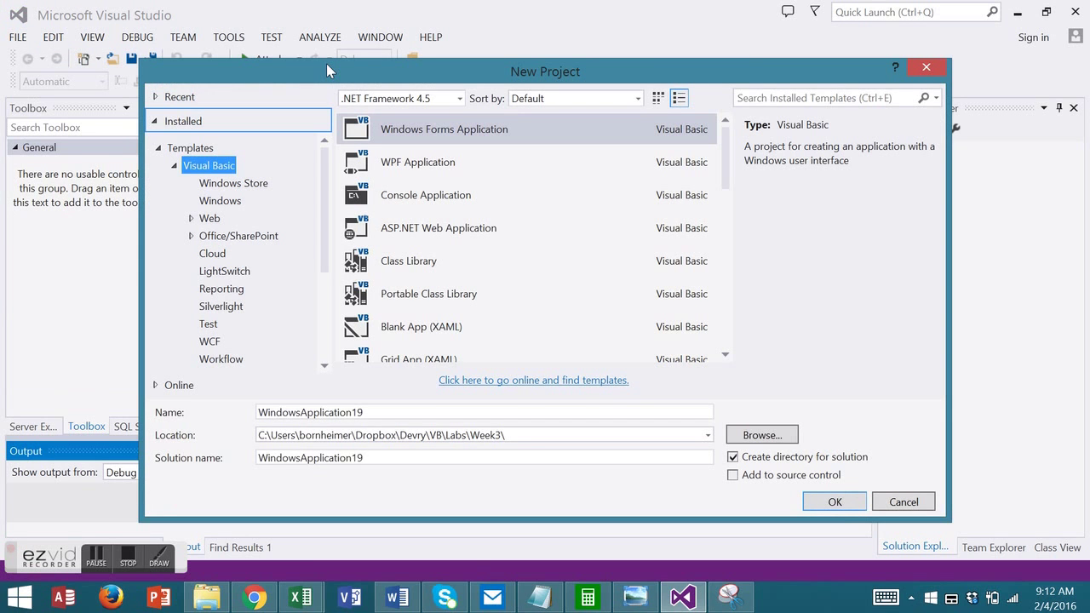
pyautogui.moveTo(497, 136)
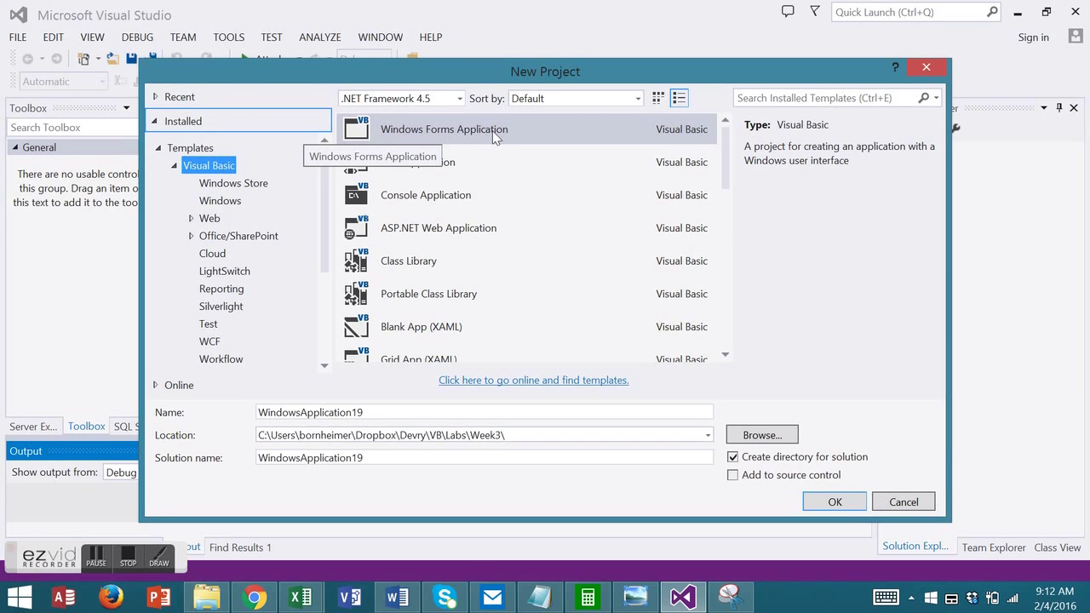
pyautogui.moveTo(163, 429)
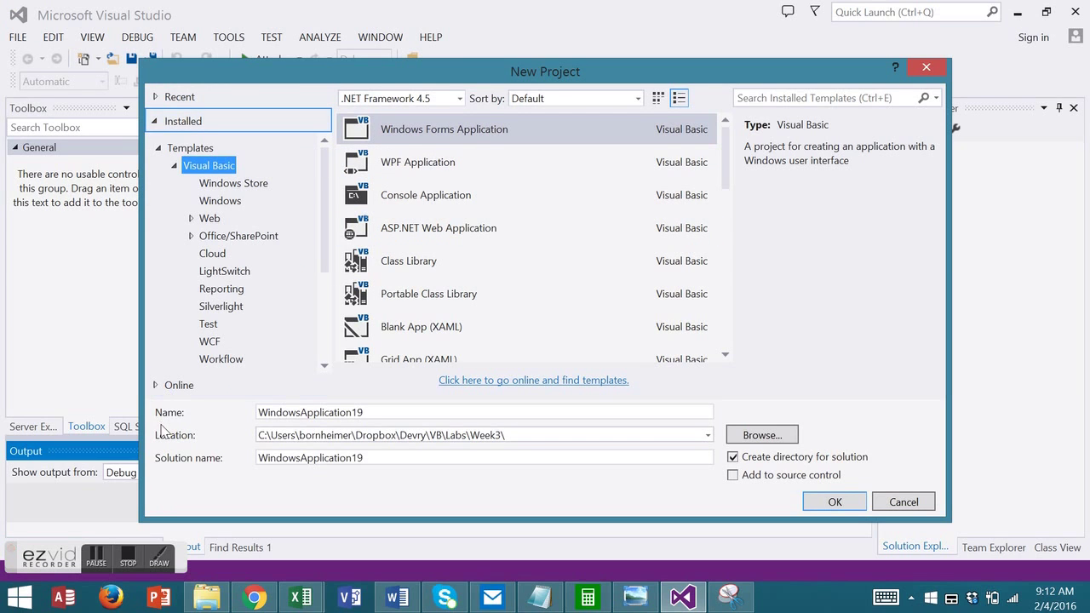
pyautogui.moveTo(835, 500)
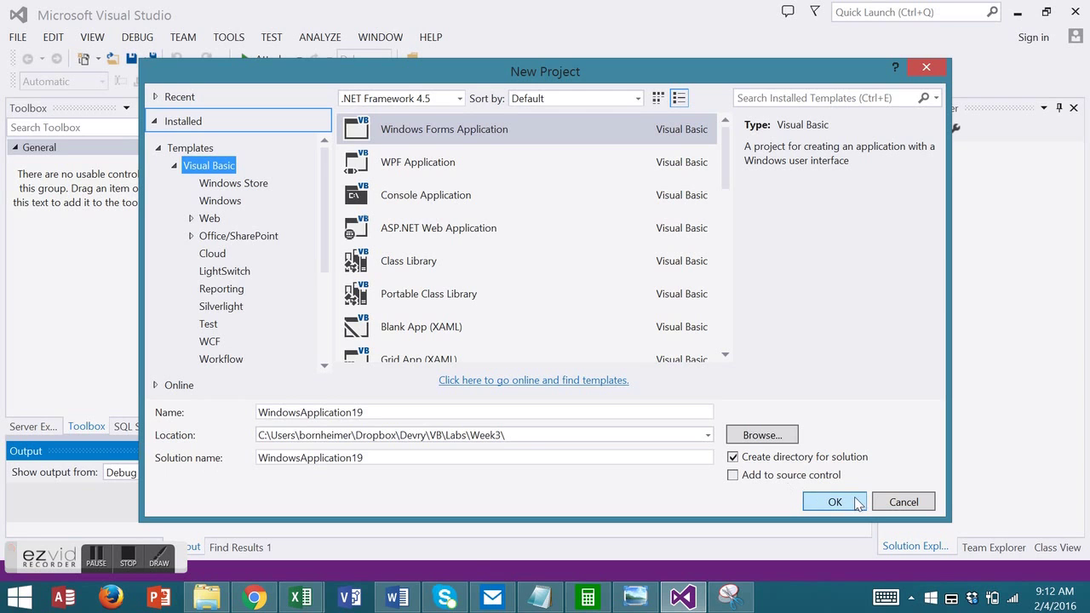
pyautogui.click(835, 501)
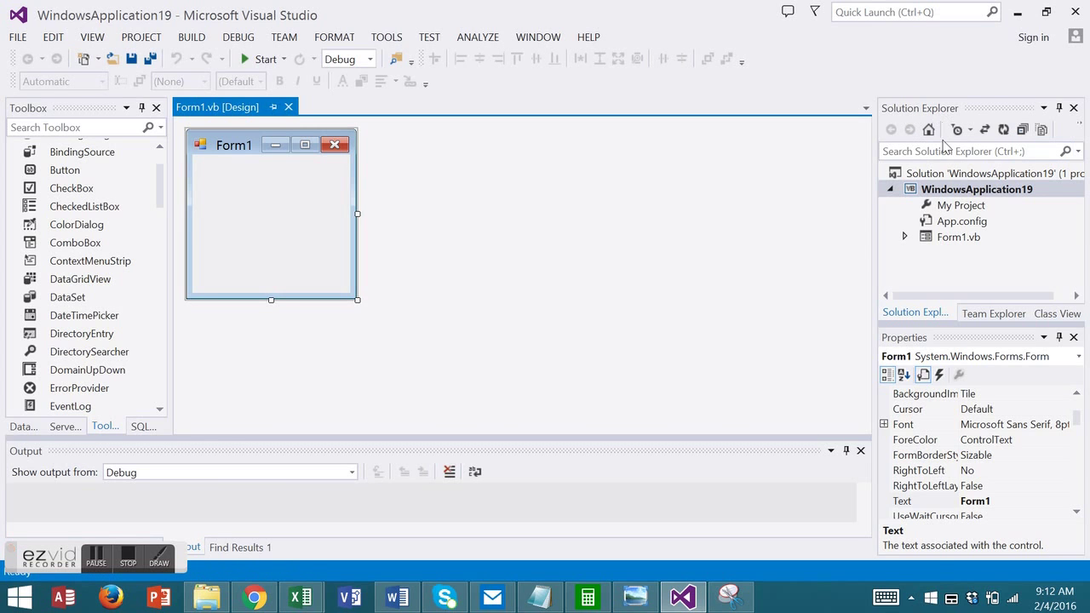
# Add a new Class file named ClientPhones.vb to the project
pyautogui.rightClick(978, 189)
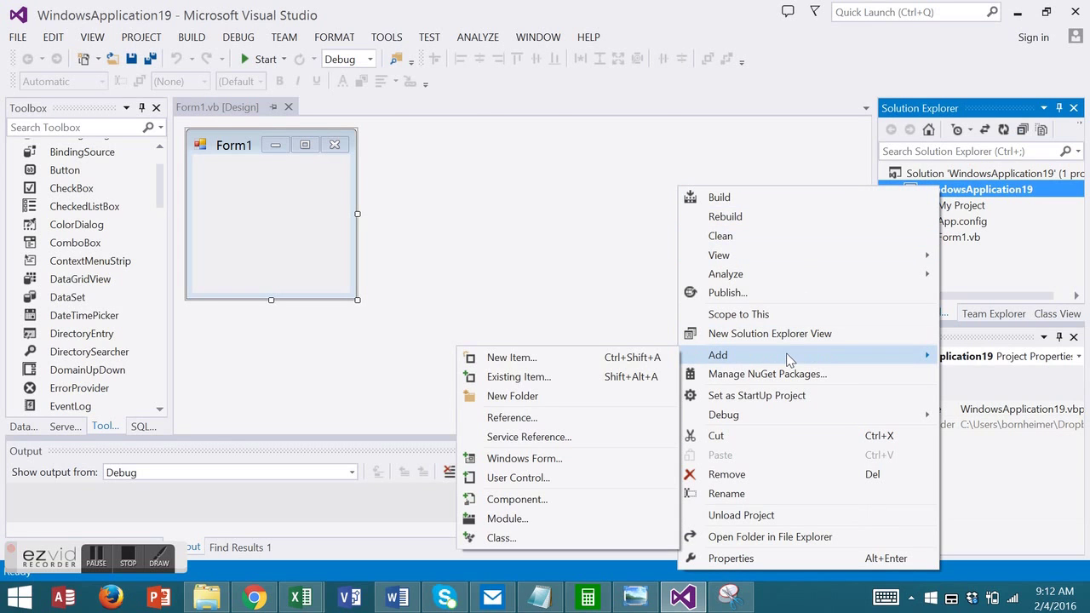
pyautogui.click(511, 358)
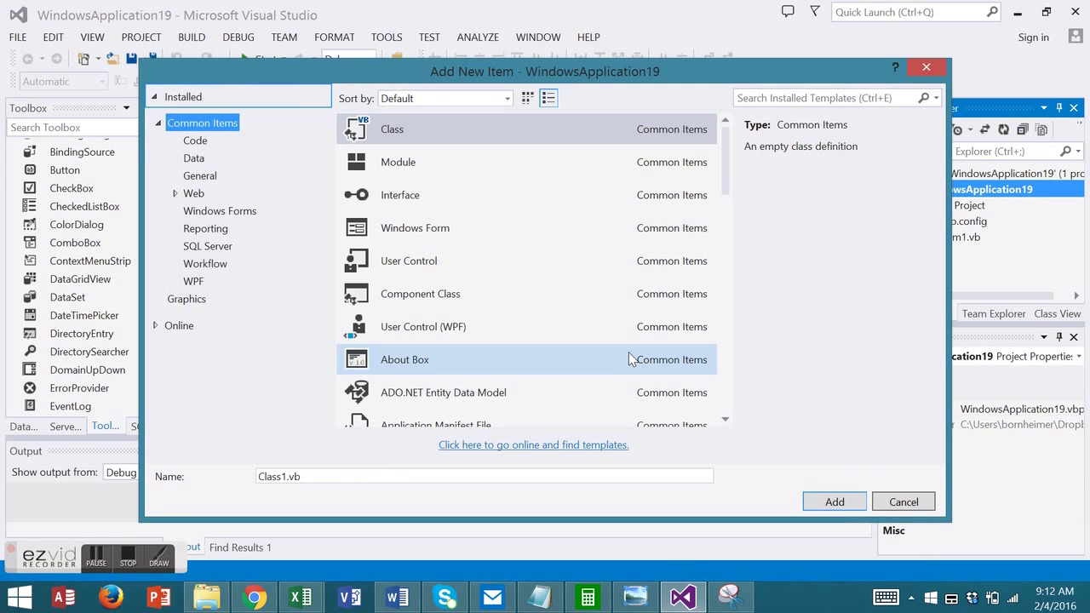
pyautogui.click(392, 129)
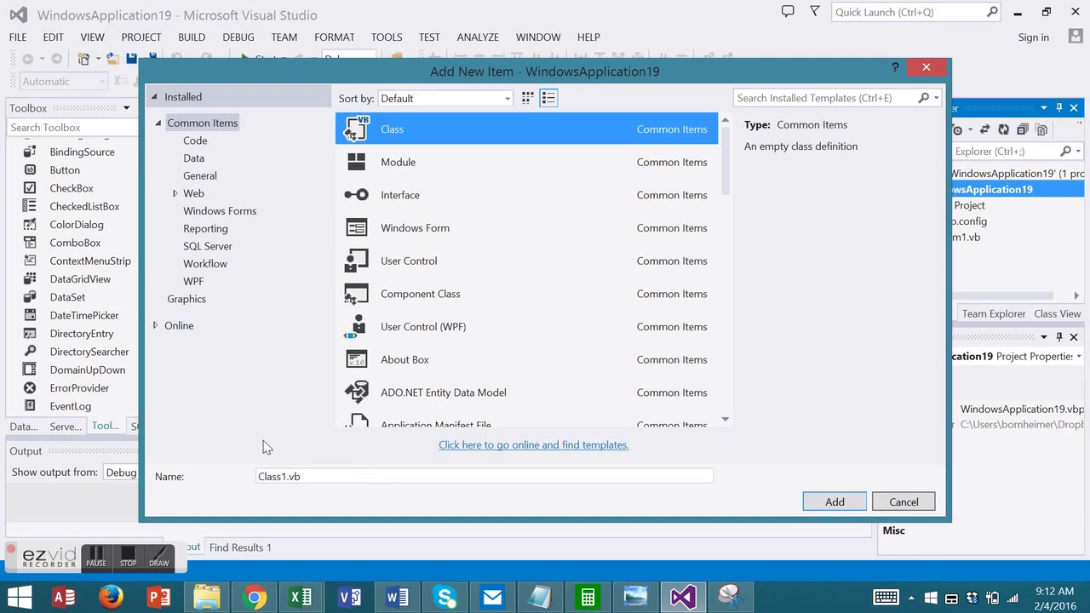
pyautogui.click(483, 477)
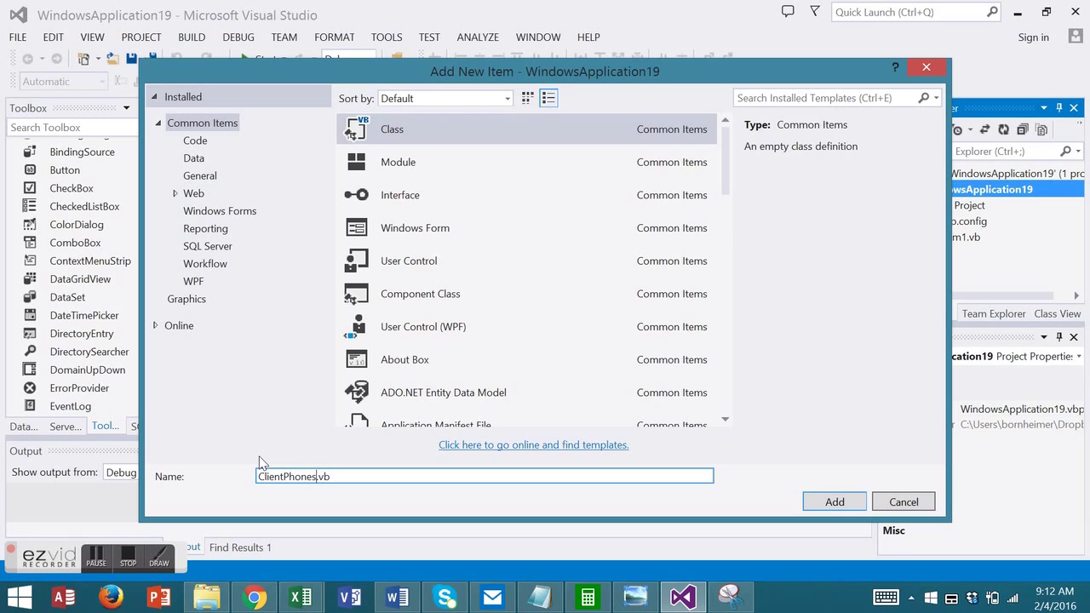
pyautogui.moveTo(835, 500)
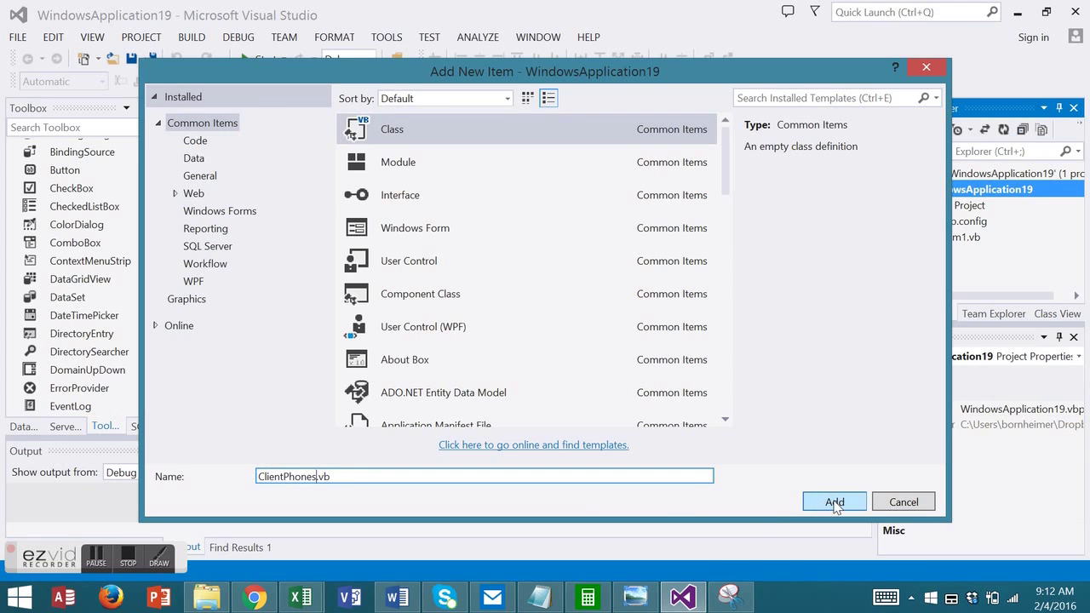
pyautogui.click(835, 501)
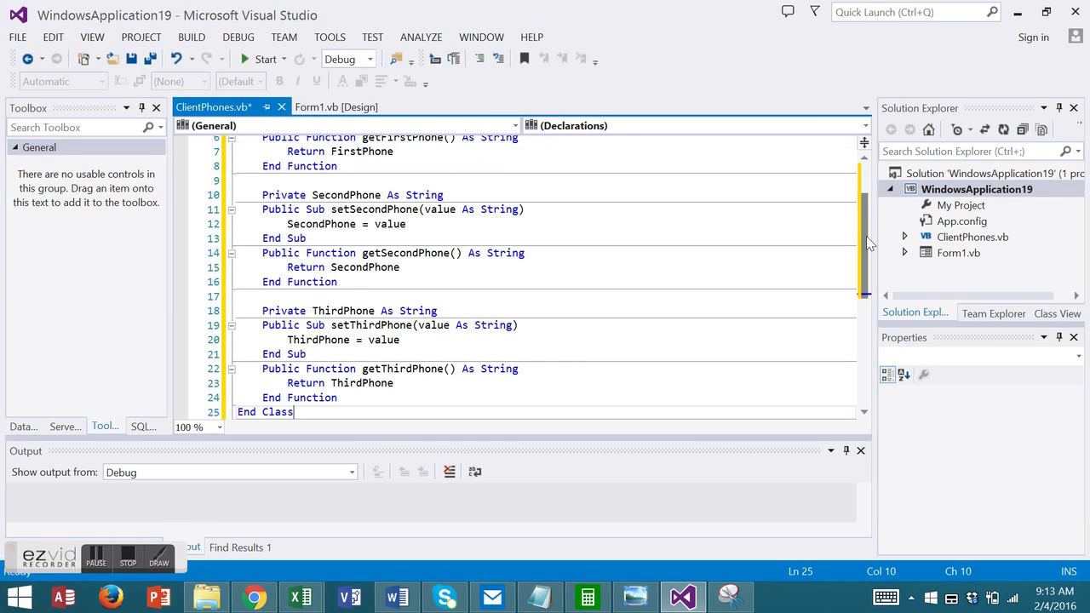
# Review the ClientPhones class code with its phone fields and accessors in the editor
pyautogui.scroll(3)
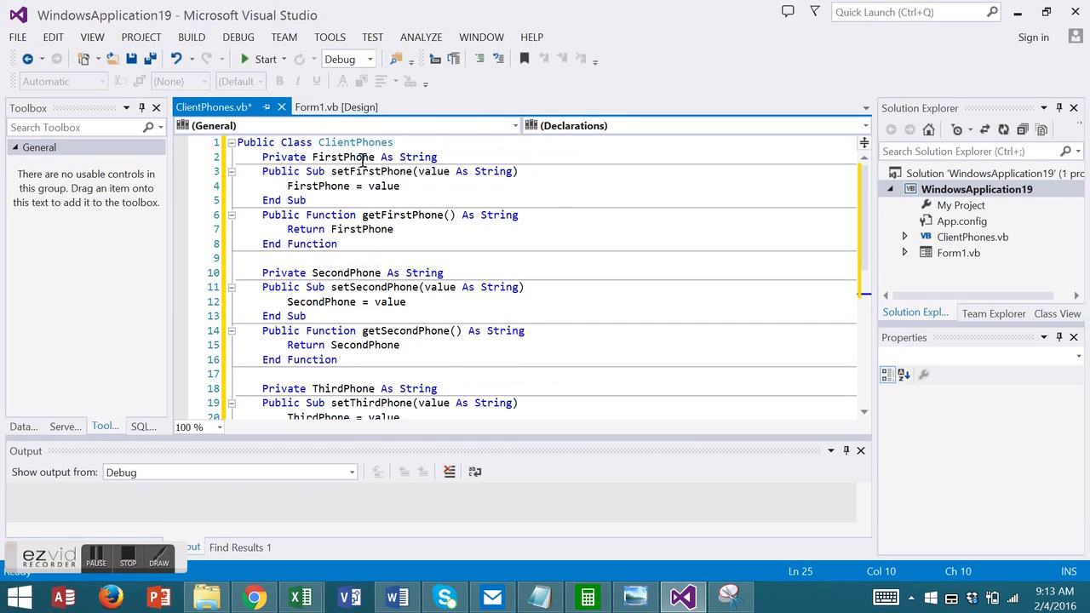
pyautogui.moveTo(361, 228)
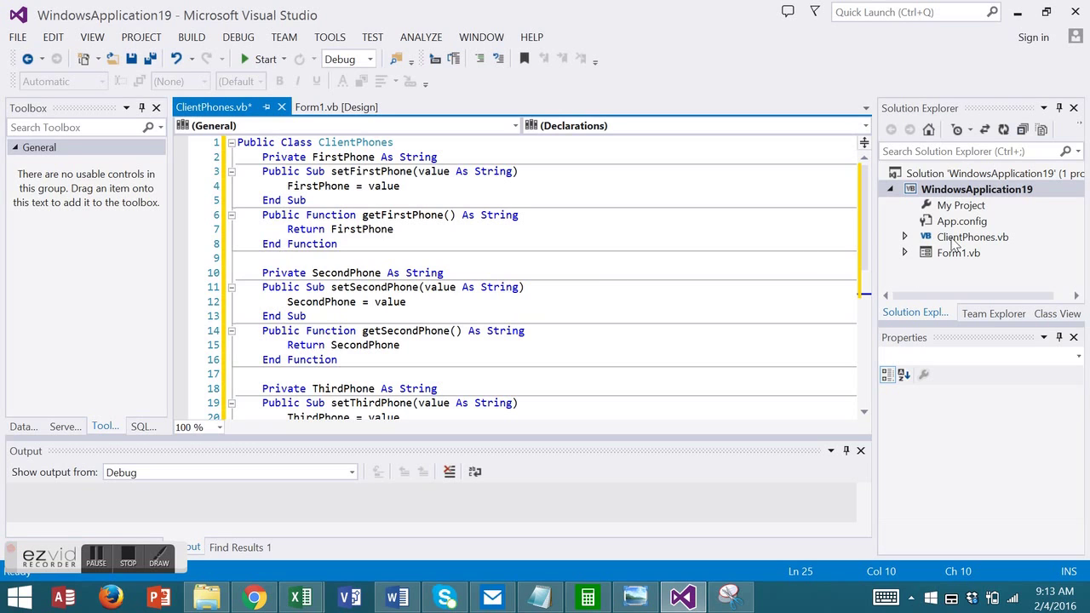
pyautogui.moveTo(980, 246)
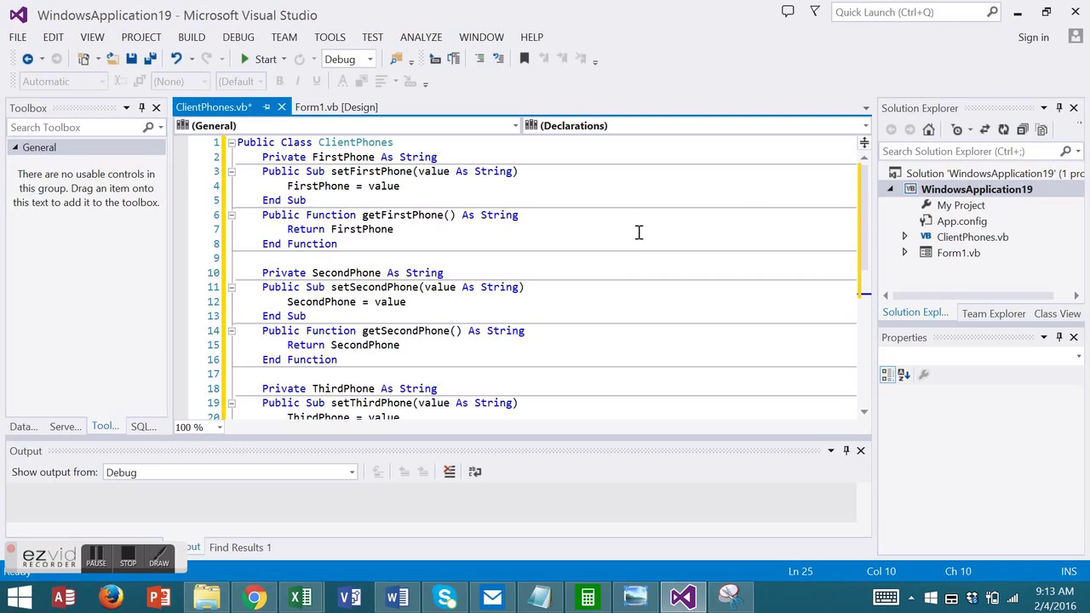
pyautogui.moveTo(637, 366)
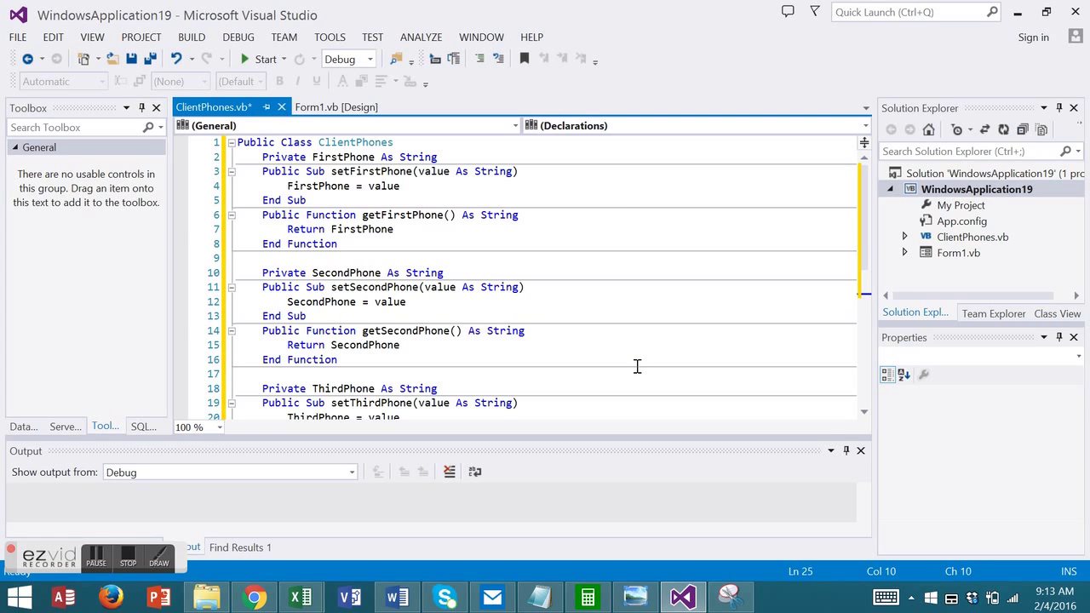
pyautogui.moveTo(413, 92)
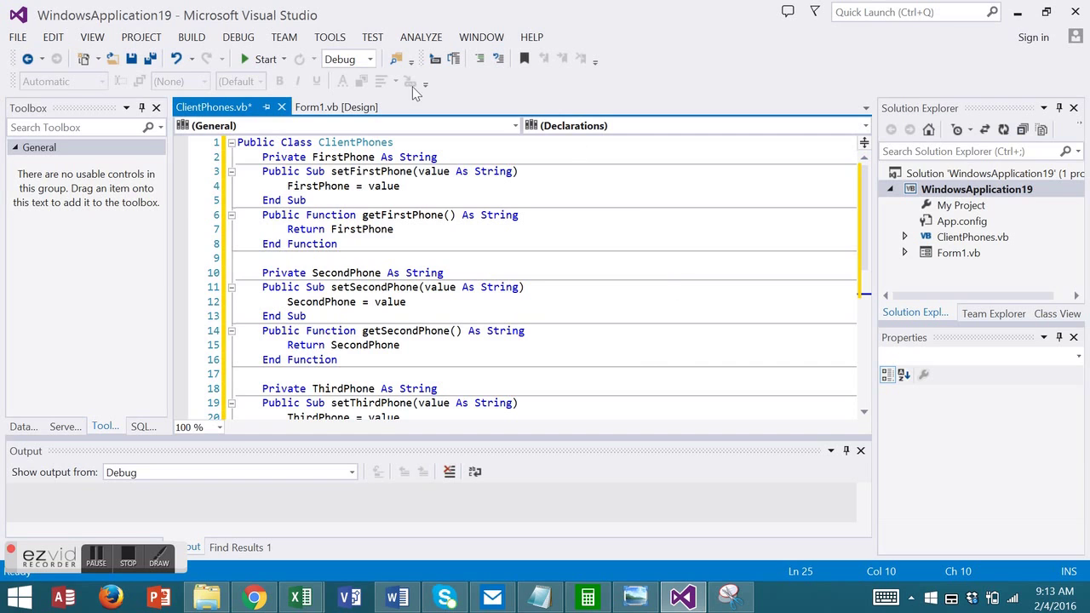
# Add a new user control named PhoneControl.vb to the project
pyautogui.click(141, 37)
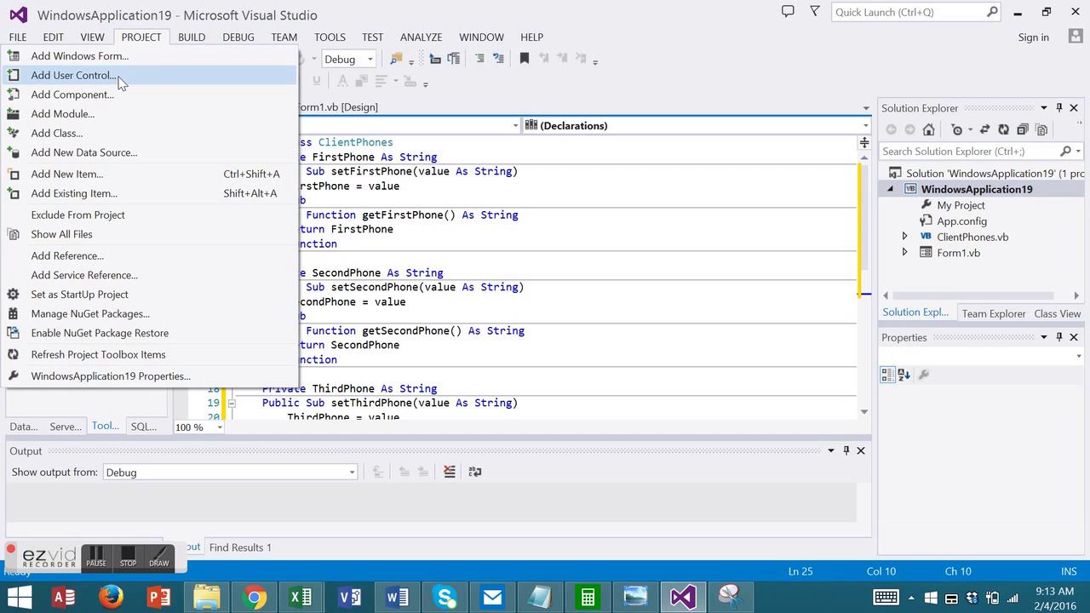
pyautogui.click(71, 74)
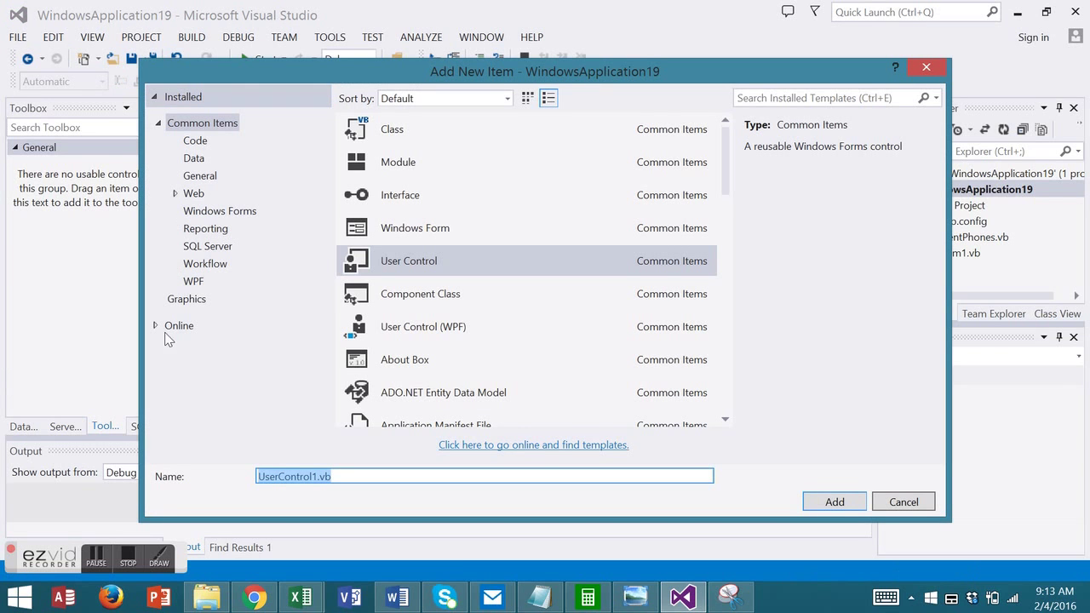
pyautogui.click(320, 477)
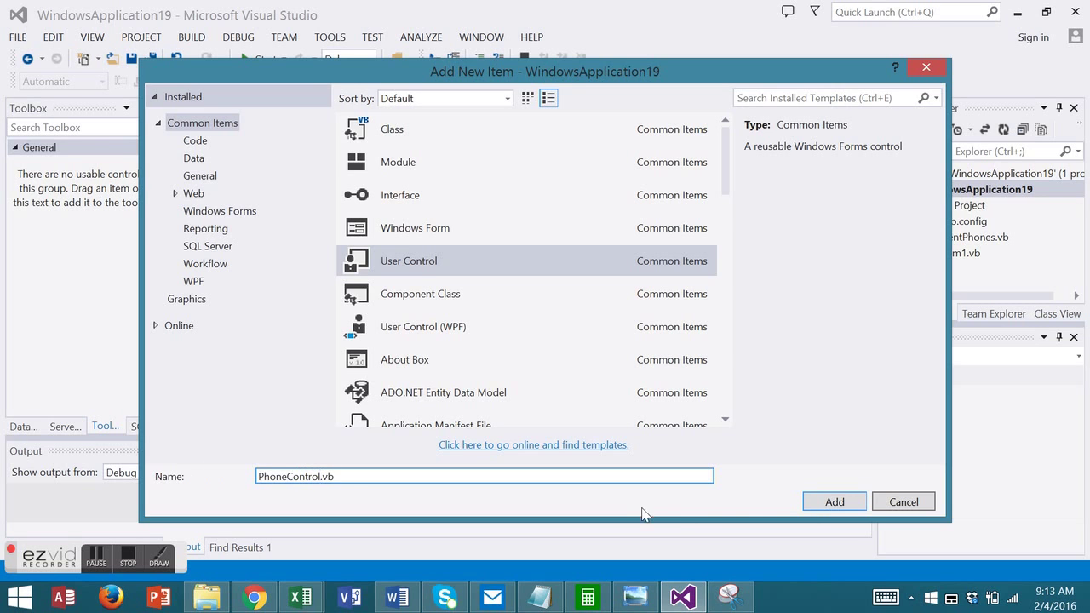
pyautogui.click(835, 501)
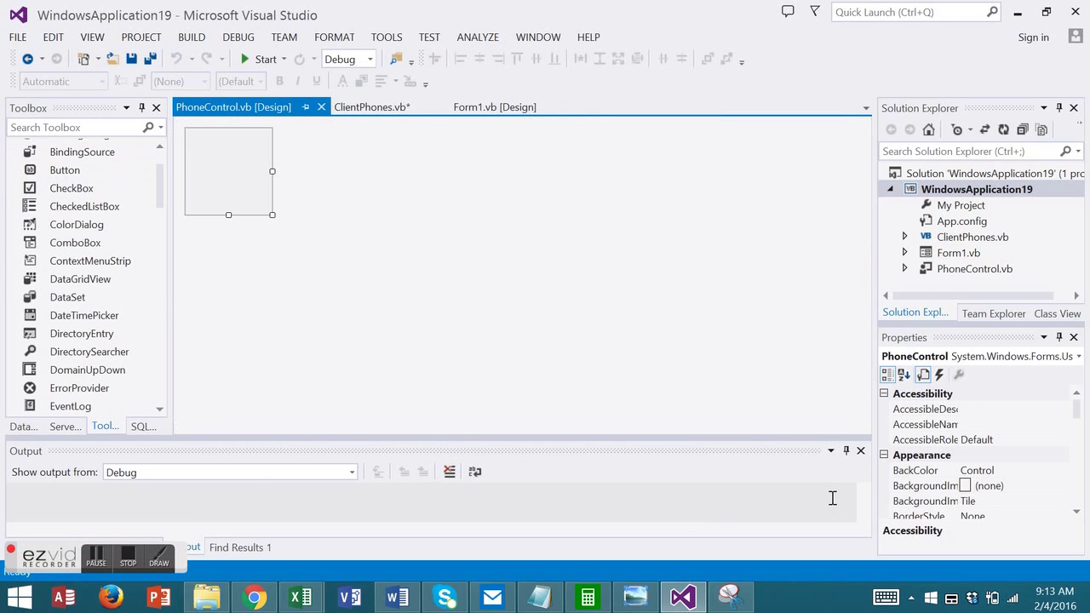
pyautogui.moveTo(276, 225)
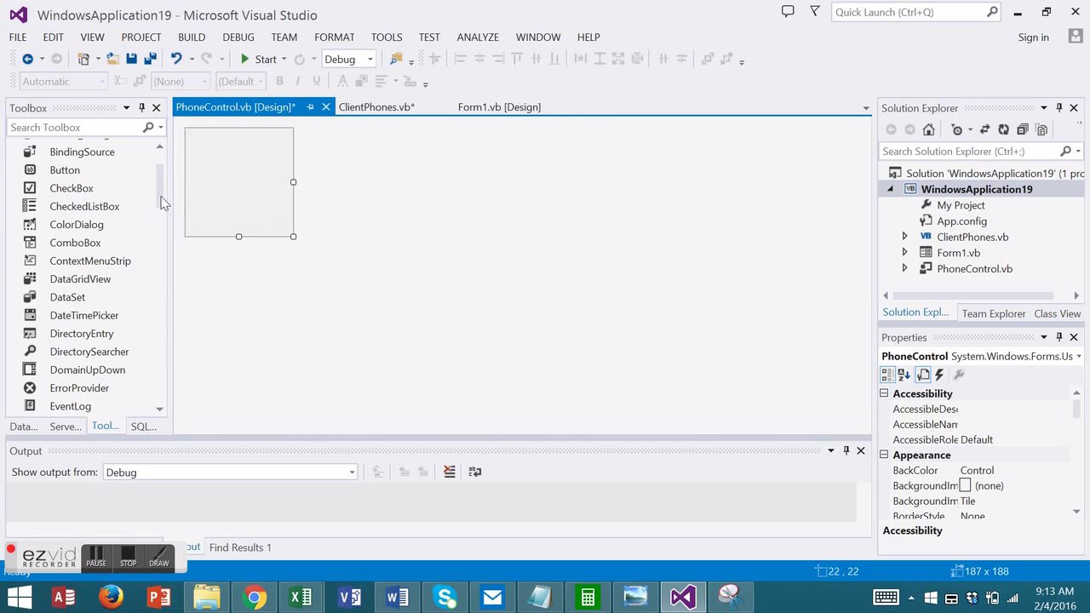
# Place a label and three stacked text boxes on the PhoneControl surface and select Label1
pyautogui.scroll(-3)
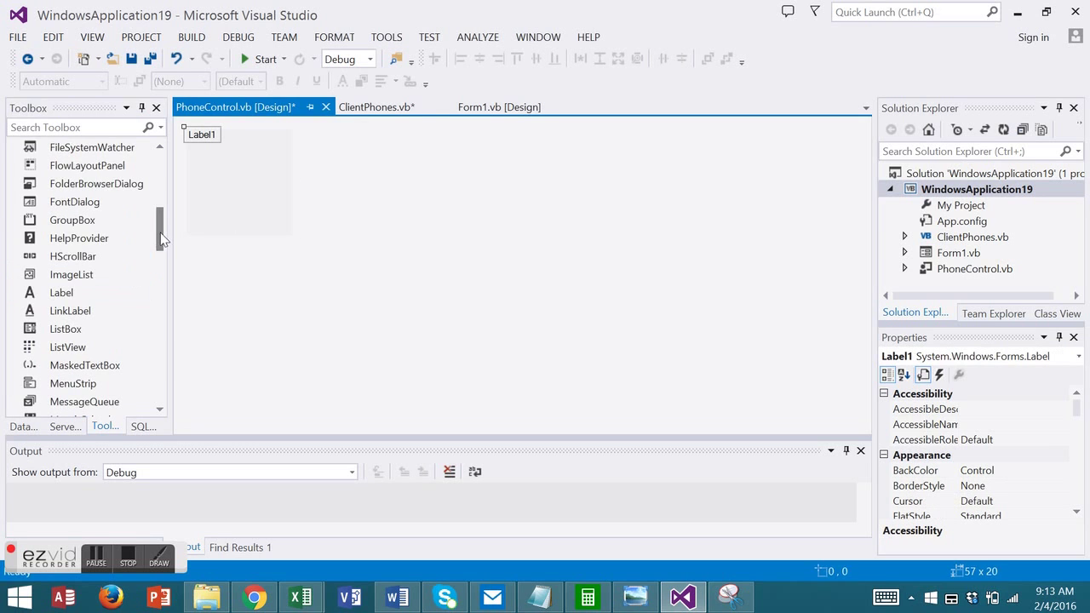
pyautogui.scroll(-3)
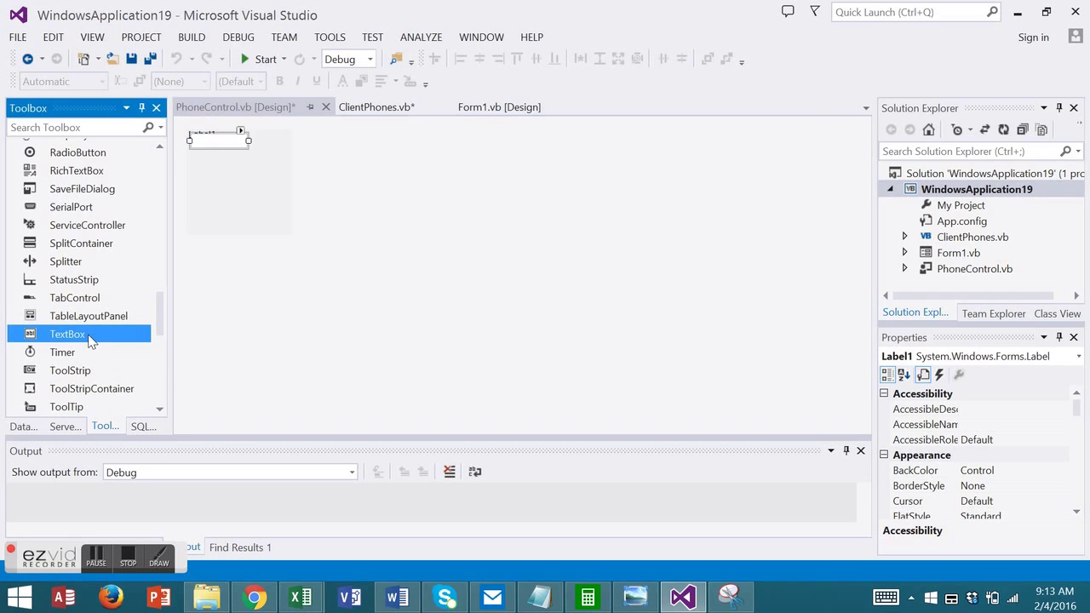
pyautogui.moveTo(66, 333); pyautogui.dragTo(222, 162)
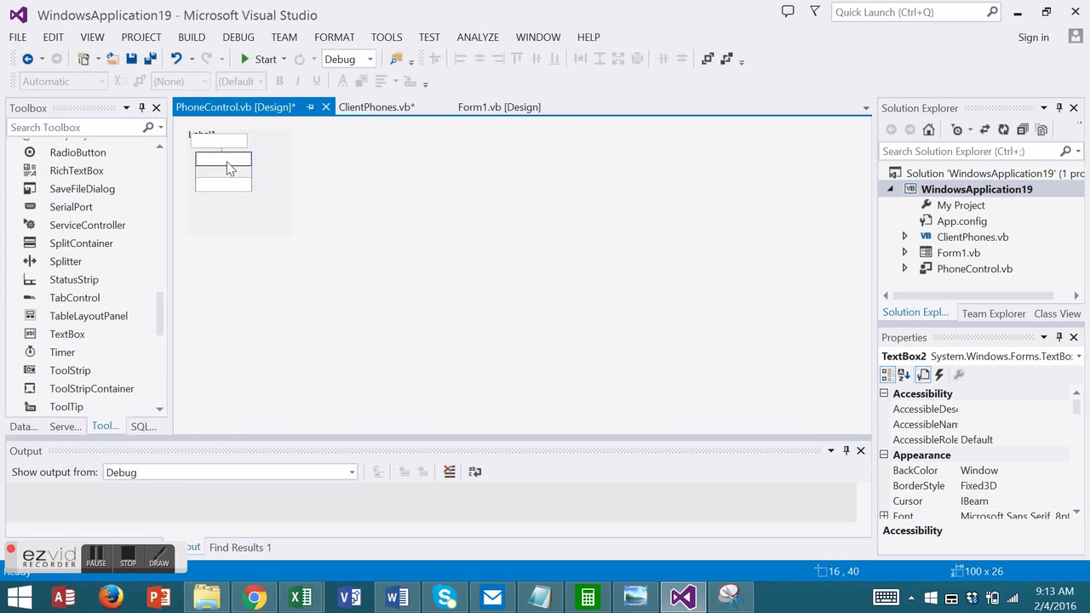
pyautogui.click(216, 147)
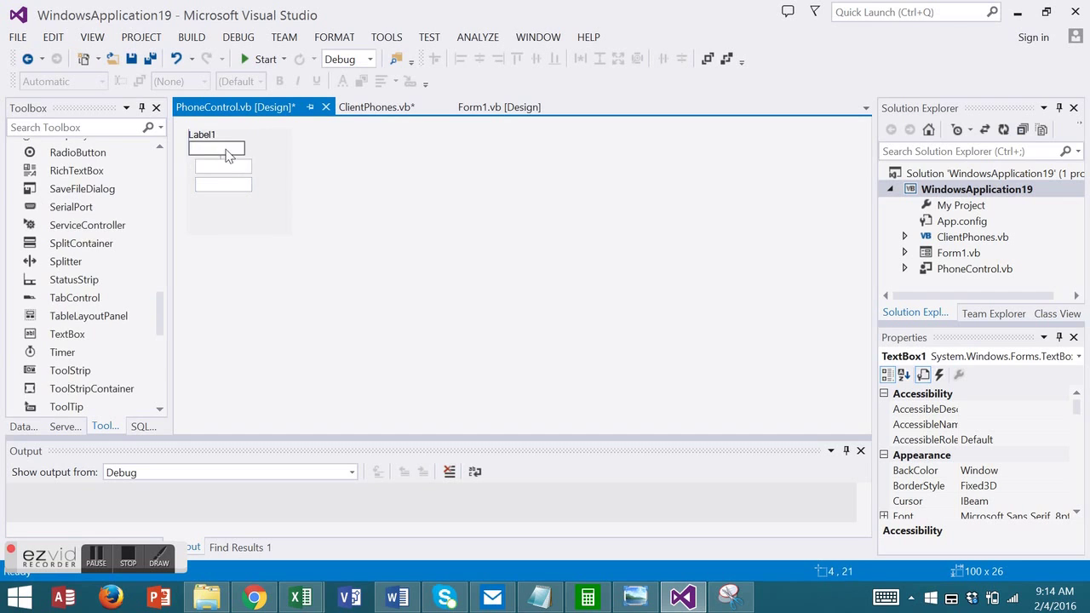
pyautogui.click(208, 133)
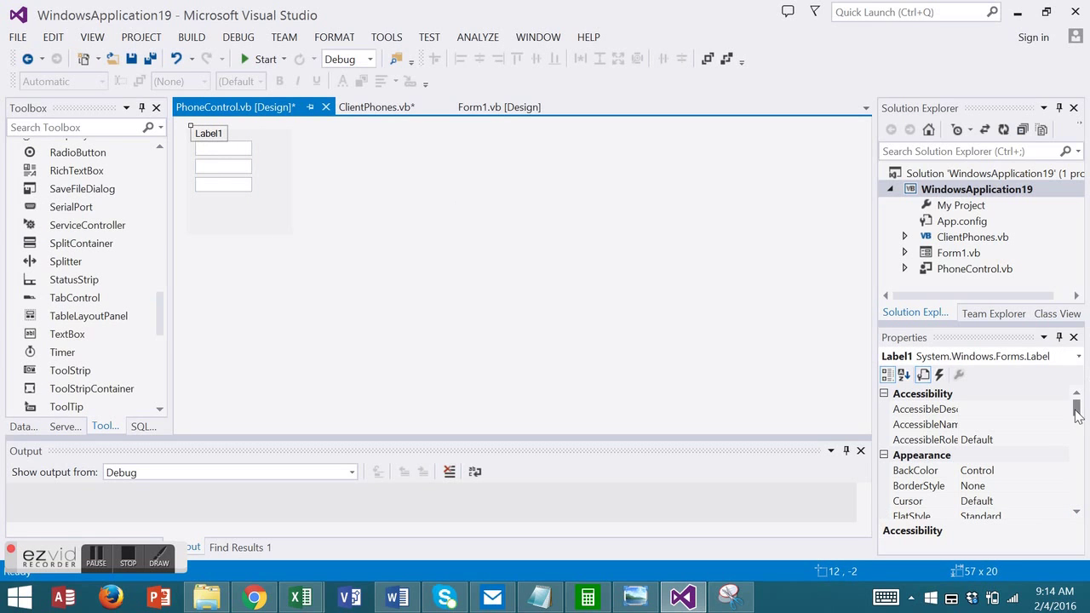
# Set the PhoneControl label's caption to Phone(s)
pyautogui.scroll(-3)
pyautogui.write('P')
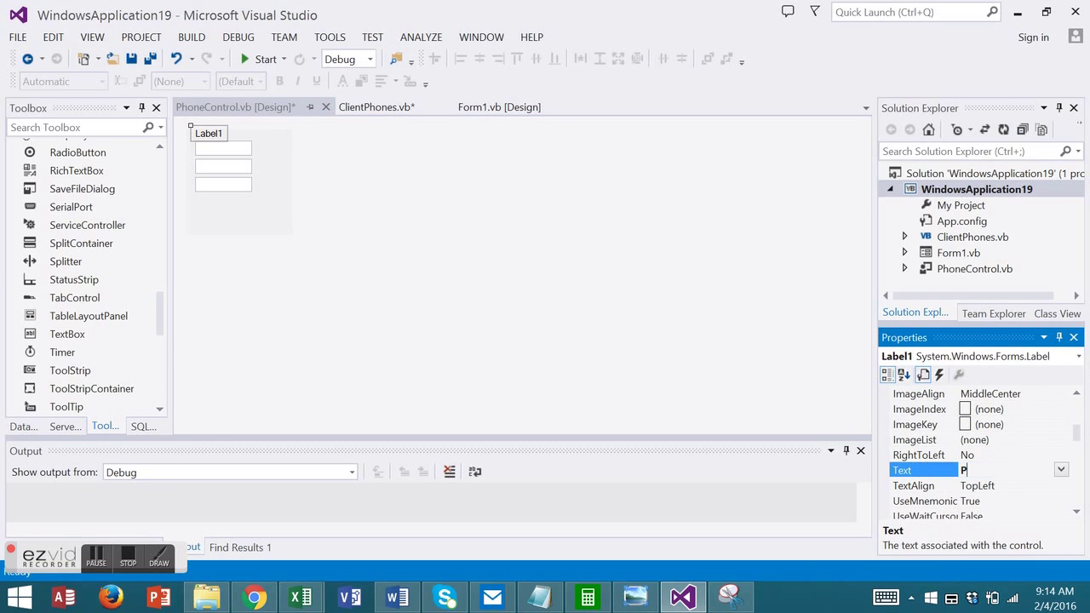
pyautogui.write('hone(s)')
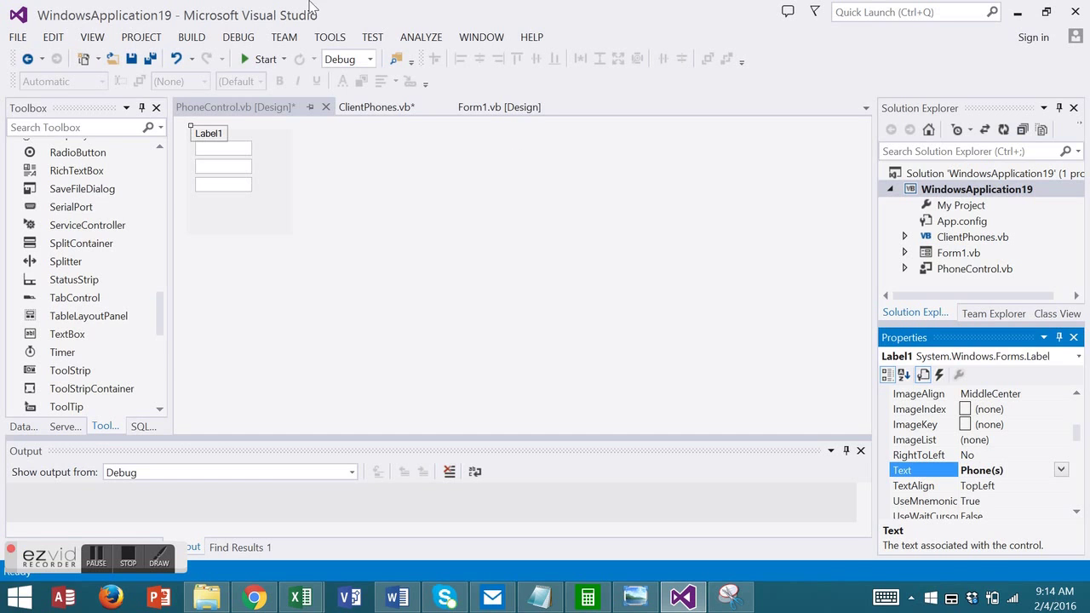
pyautogui.click(221, 146)
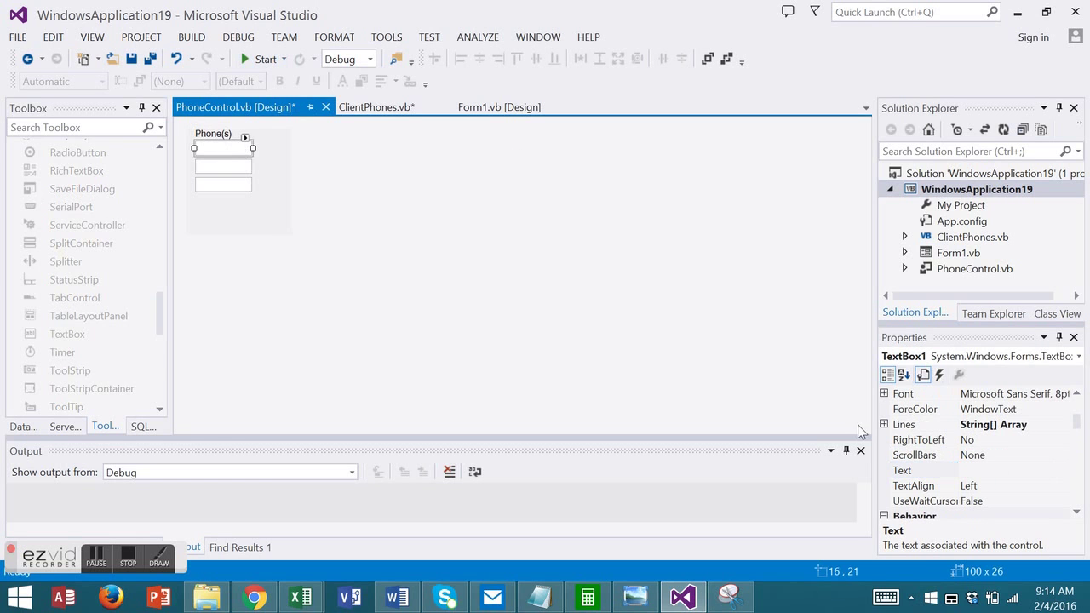
pyautogui.scroll(3)
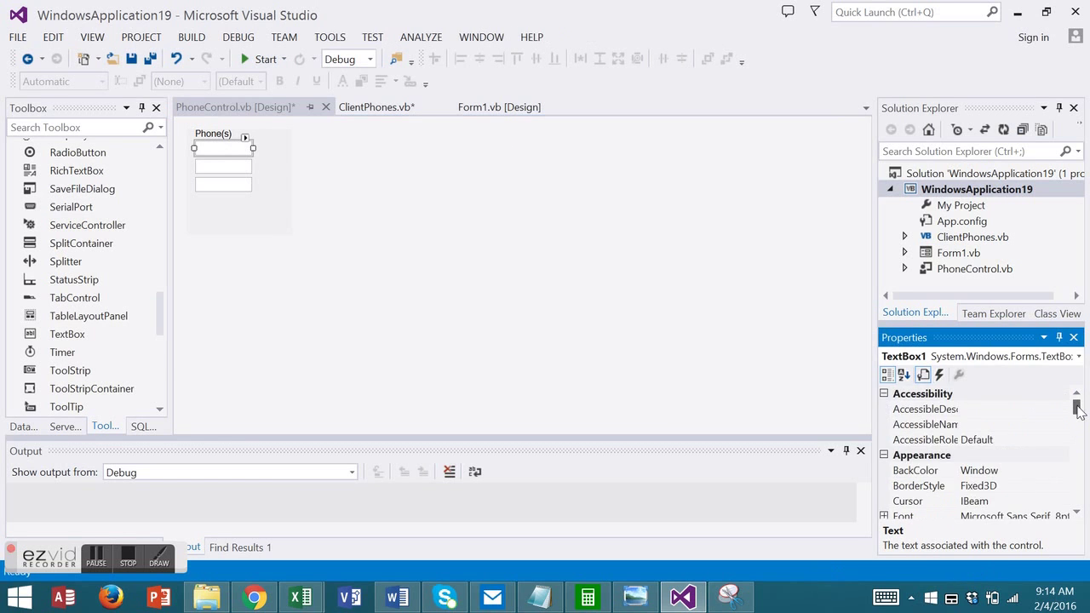
pyautogui.scroll(-3)
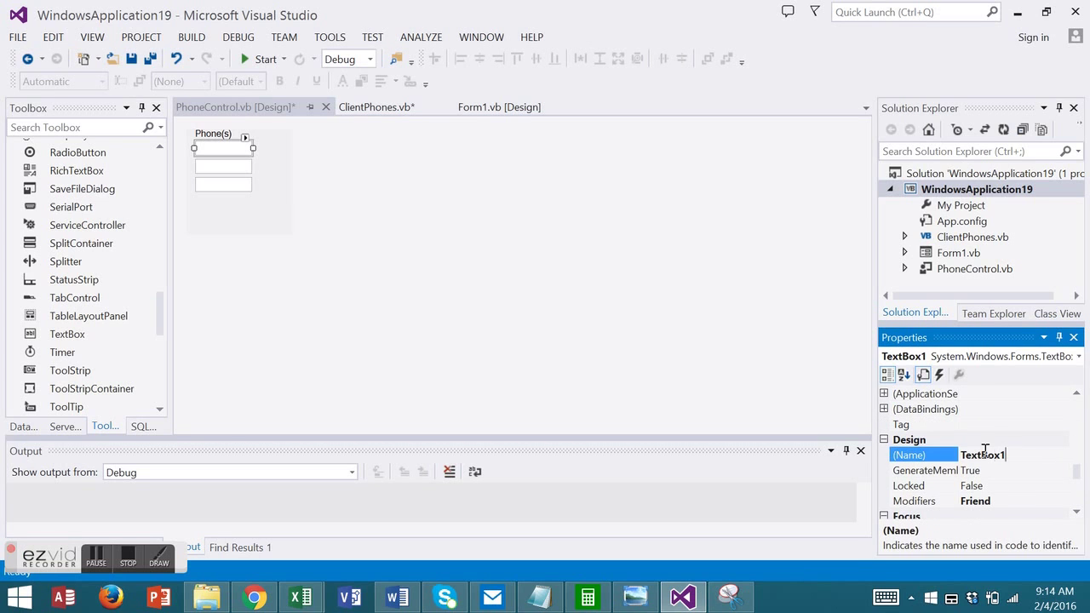
# Name the three text boxes txtPhone1, txtPhone2 and txtPhone3
pyautogui.write('txtPhone')
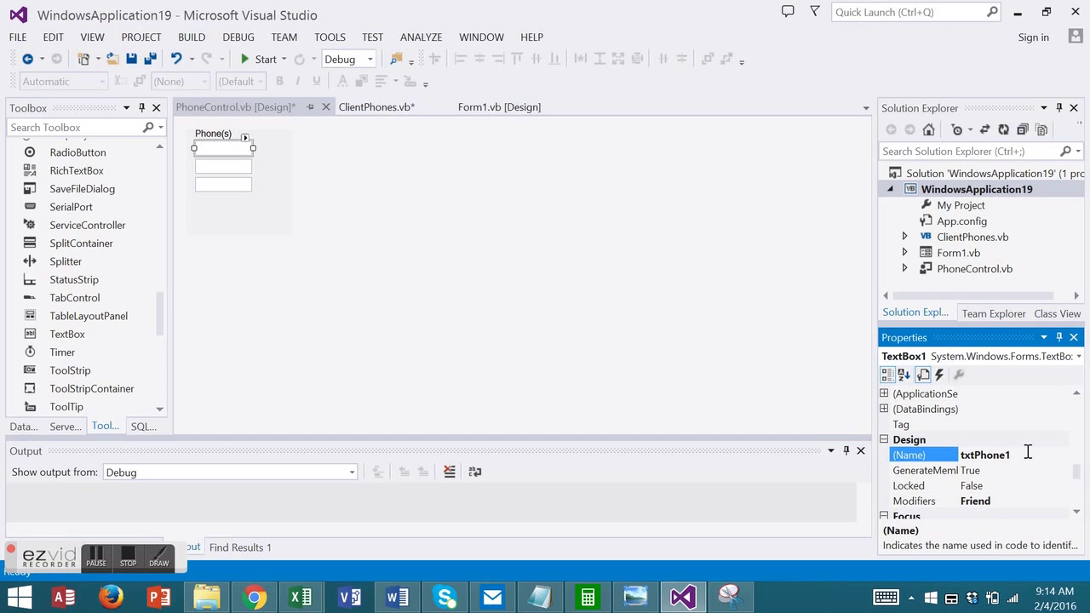
pyautogui.doubleClick(984, 453)
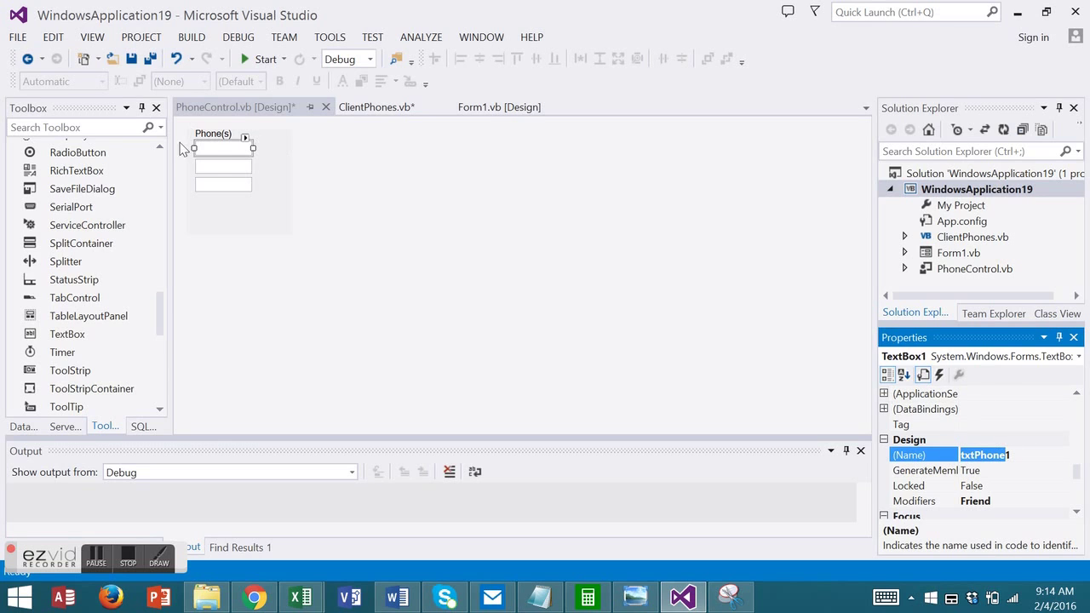
pyautogui.click(222, 167)
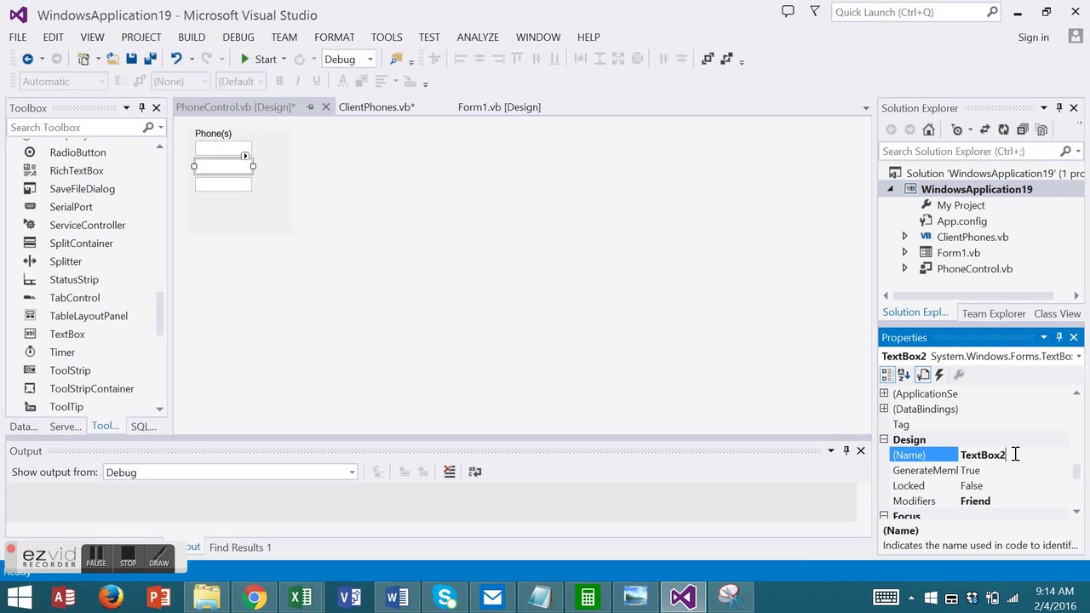
pyautogui.write('txtPhone2')
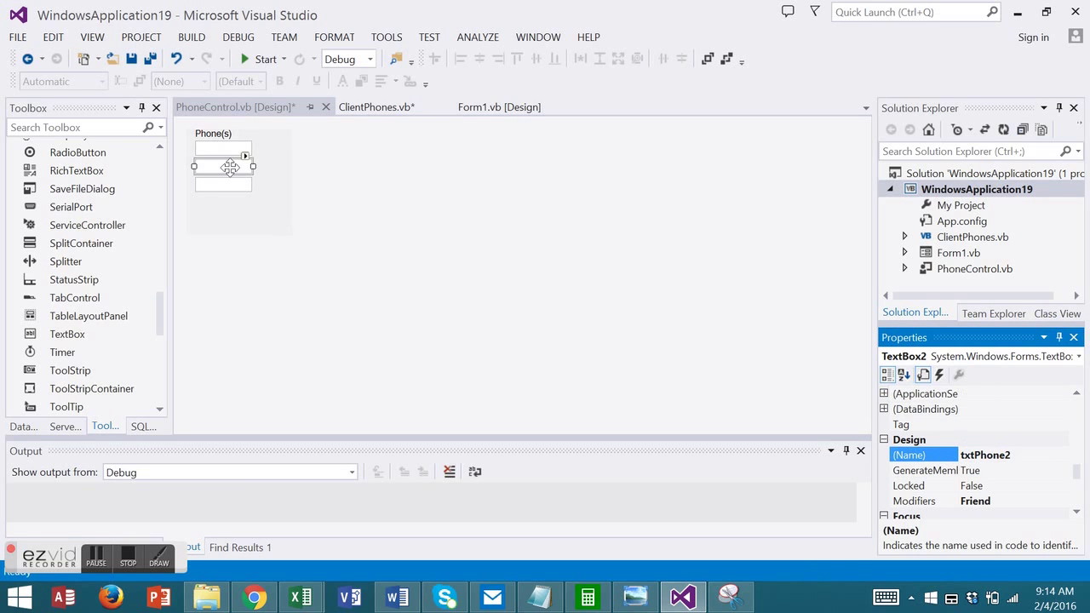
pyautogui.click(223, 174)
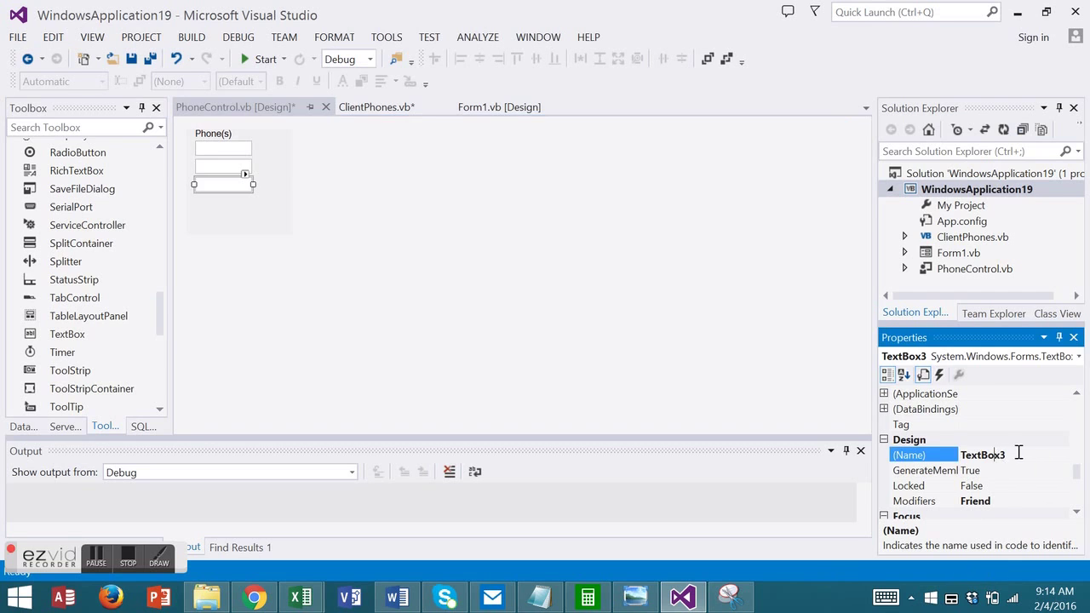
pyautogui.write('txtPhone3')
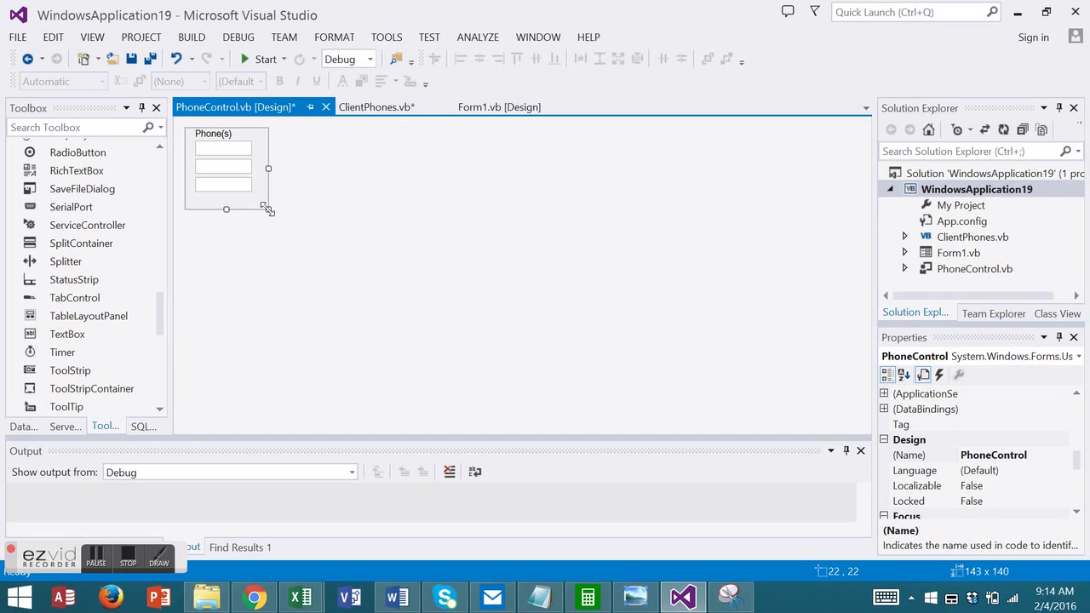
pyautogui.moveTo(313, 189)
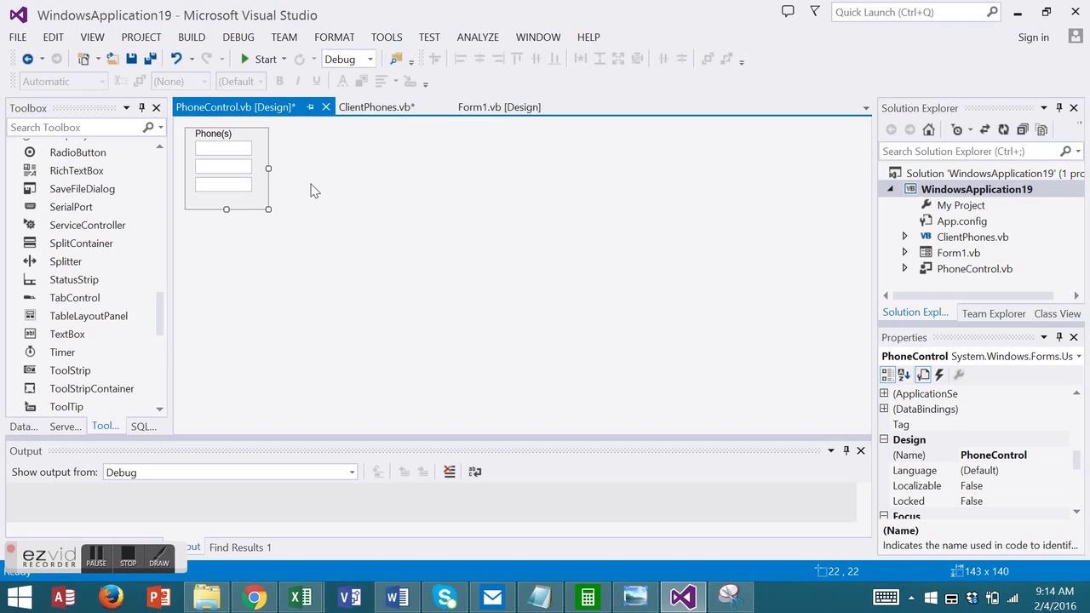
pyautogui.moveTo(255, 208)
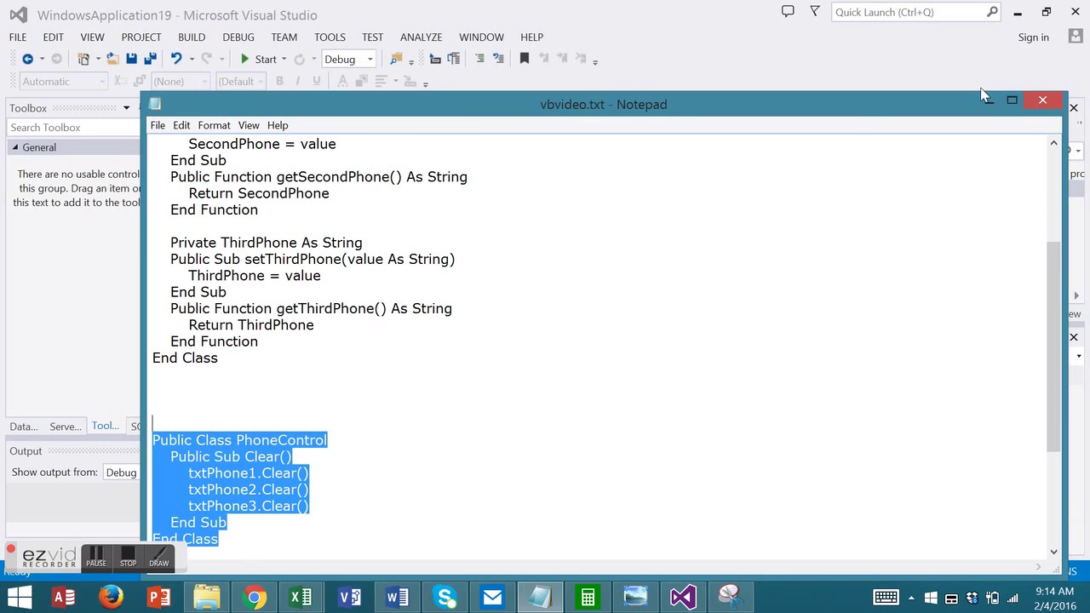
# Select the PhoneControl class code with the Clear sub in Notepad for copying
pyautogui.click(1042, 99)
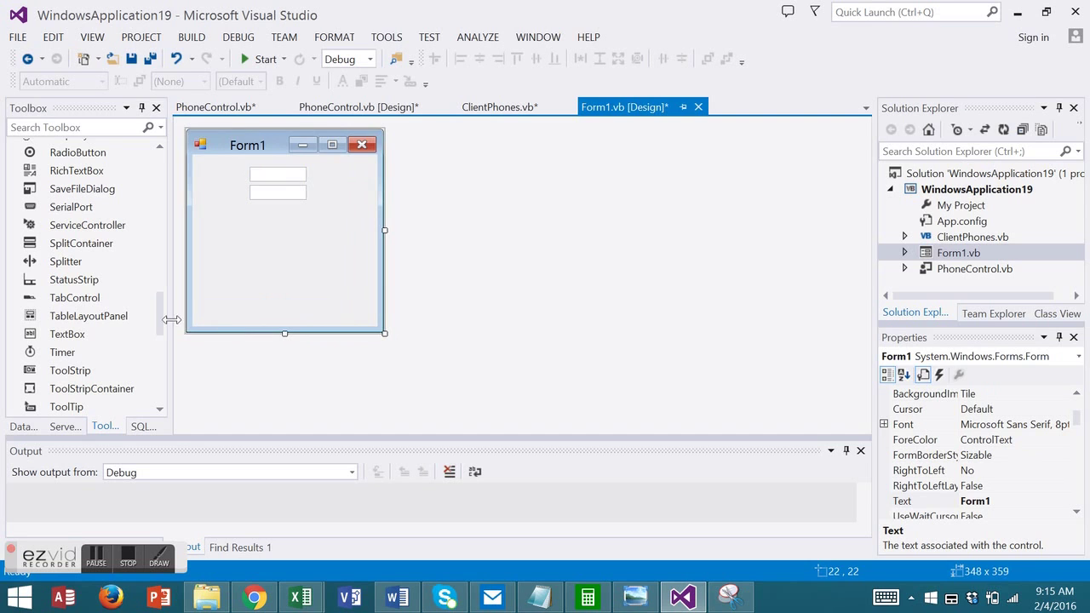
# Place the first label beside the top text box on Form1
pyautogui.scroll(3)
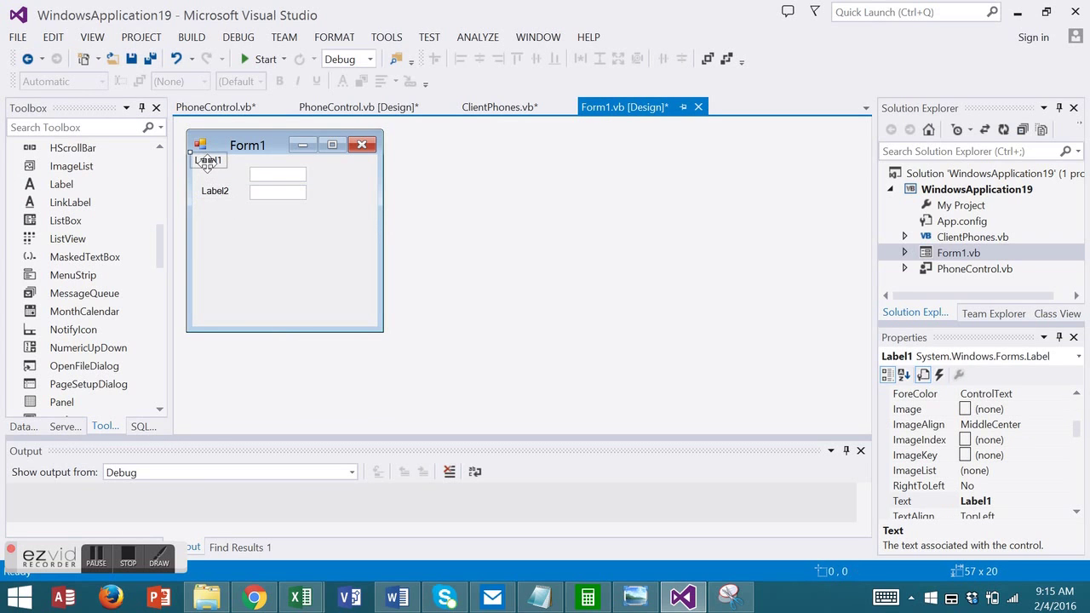
pyautogui.moveTo(207, 160); pyautogui.dragTo(215, 172)
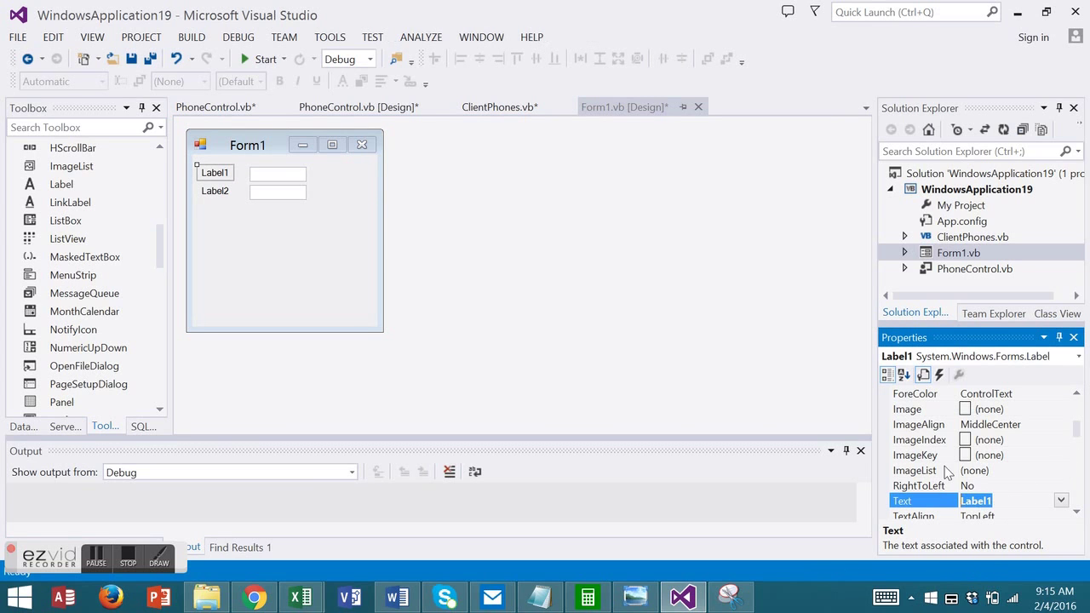
# Set Label1 and Label2 captions to First name and Last name
pyautogui.write('First name')
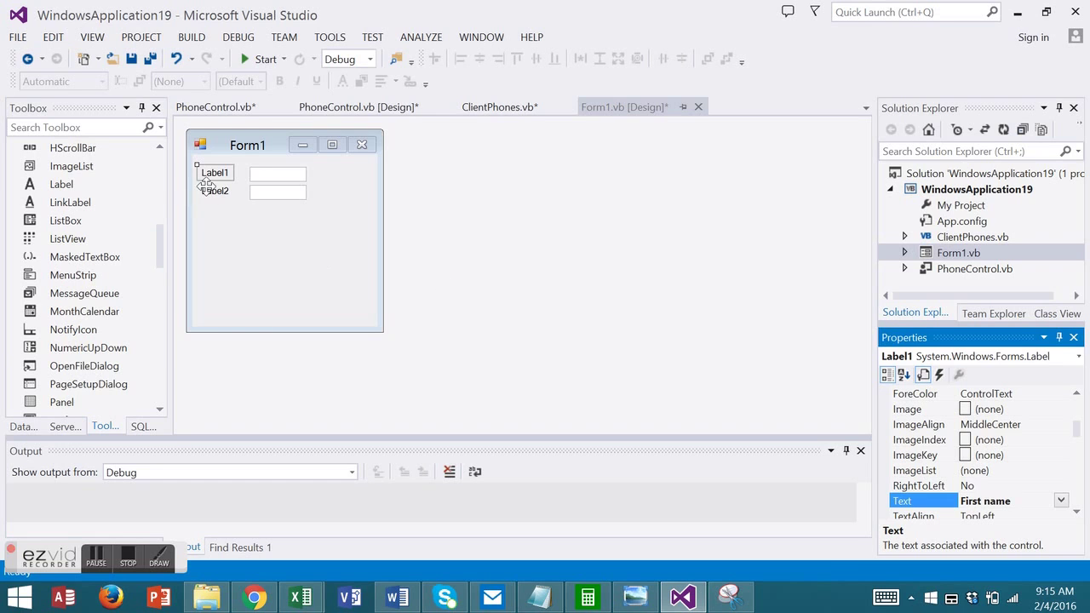
pyautogui.click(214, 191)
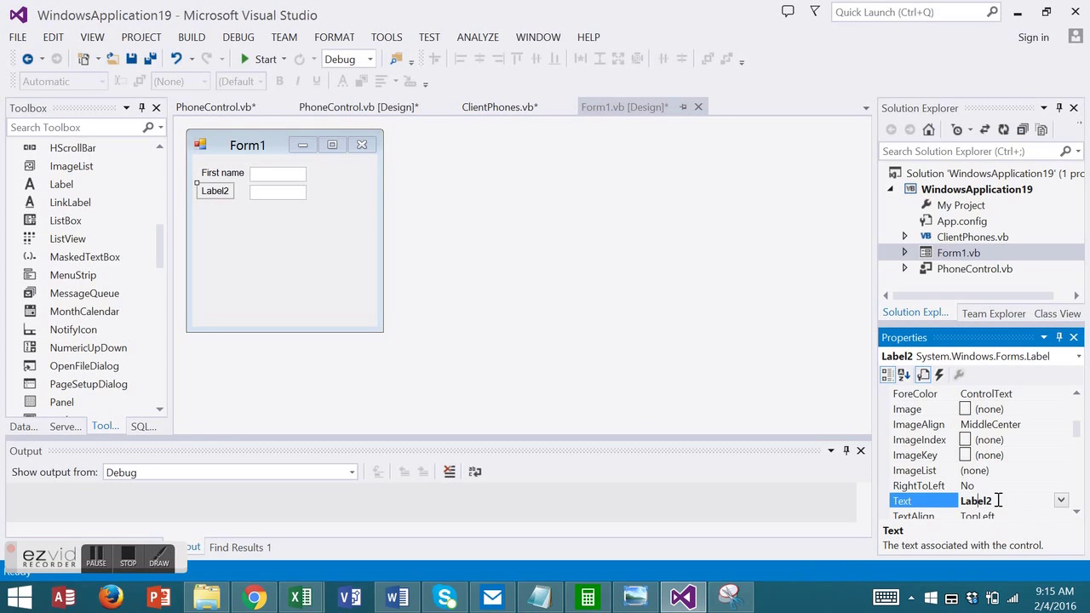
pyautogui.write('Last name')
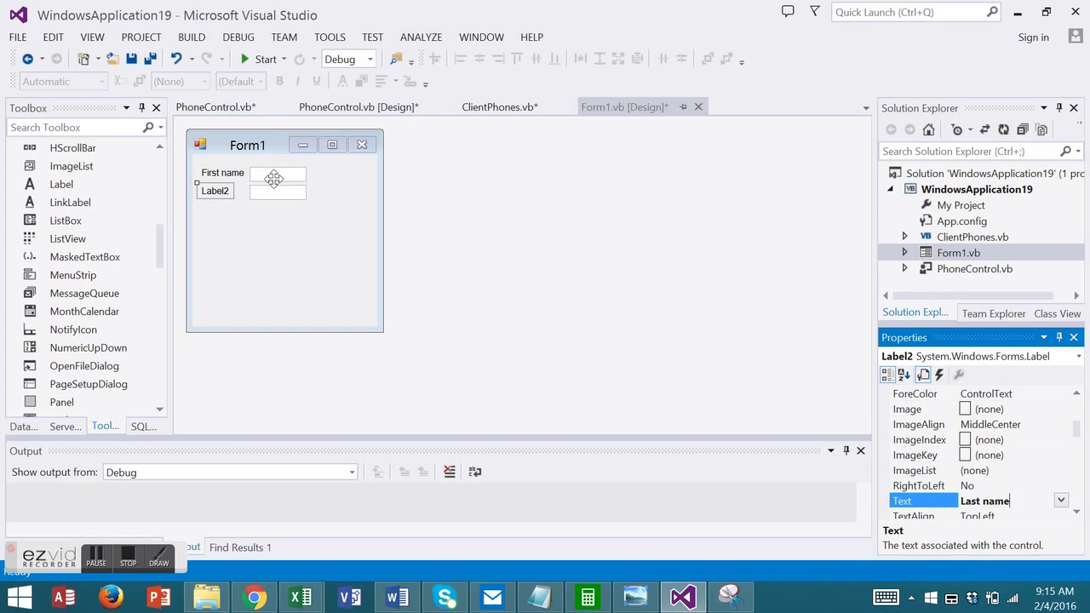
# Name the first text box txtFirst and select the second for renaming to txtLast
pyautogui.click(275, 174)
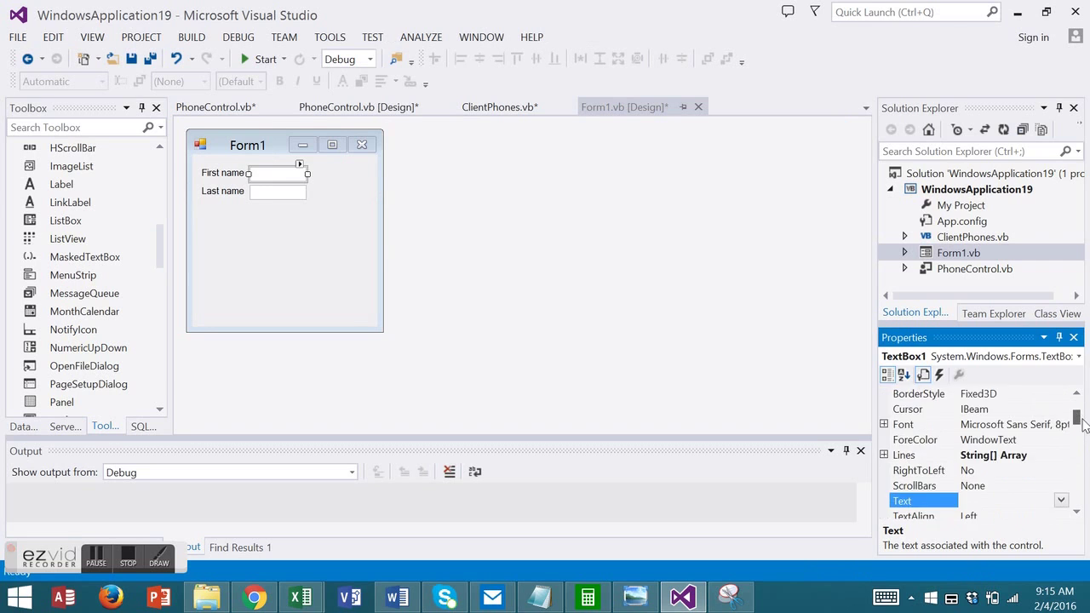
pyautogui.scroll(3)
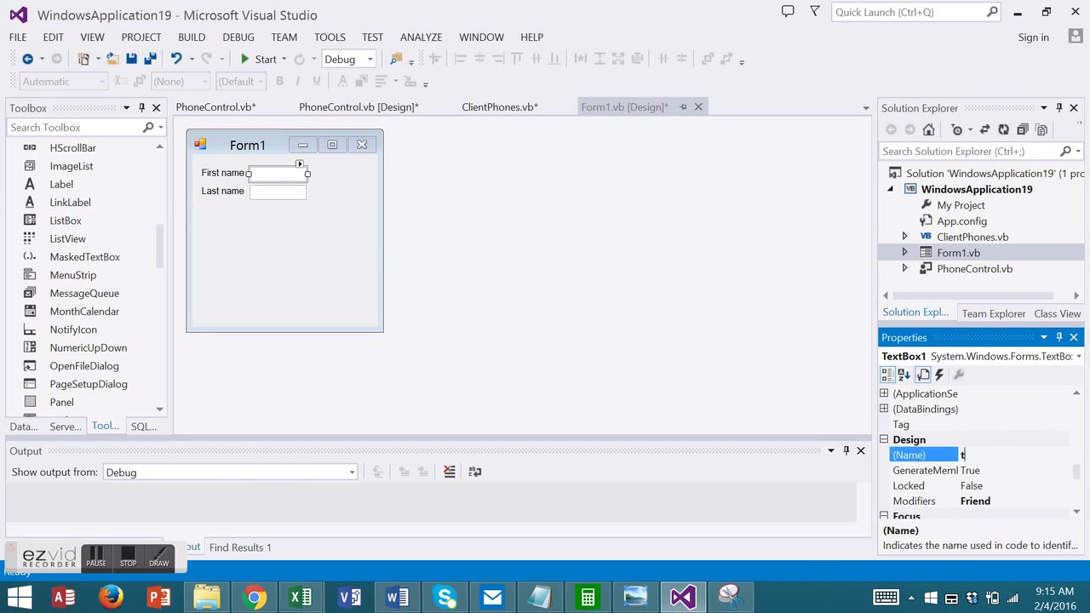
pyautogui.write('txtFirst')
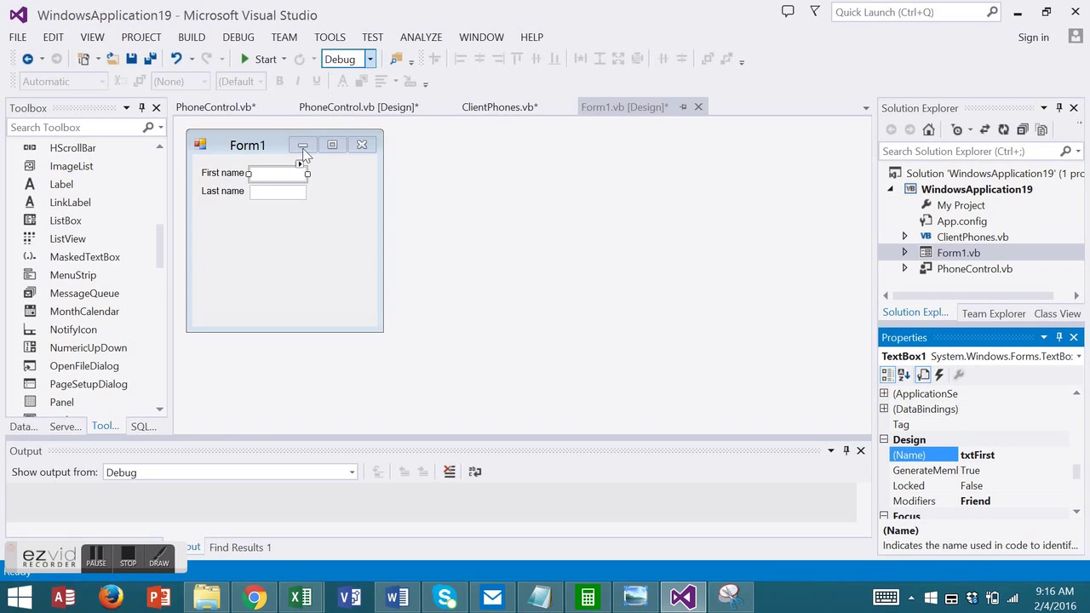
pyautogui.click(276, 174)
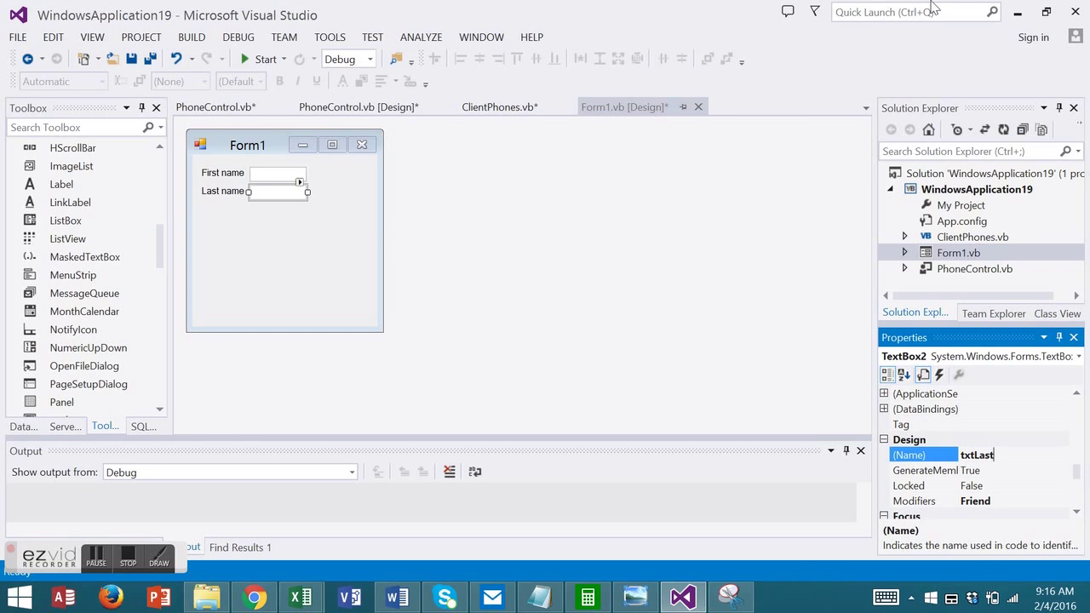
pyautogui.moveTo(1008, 228)
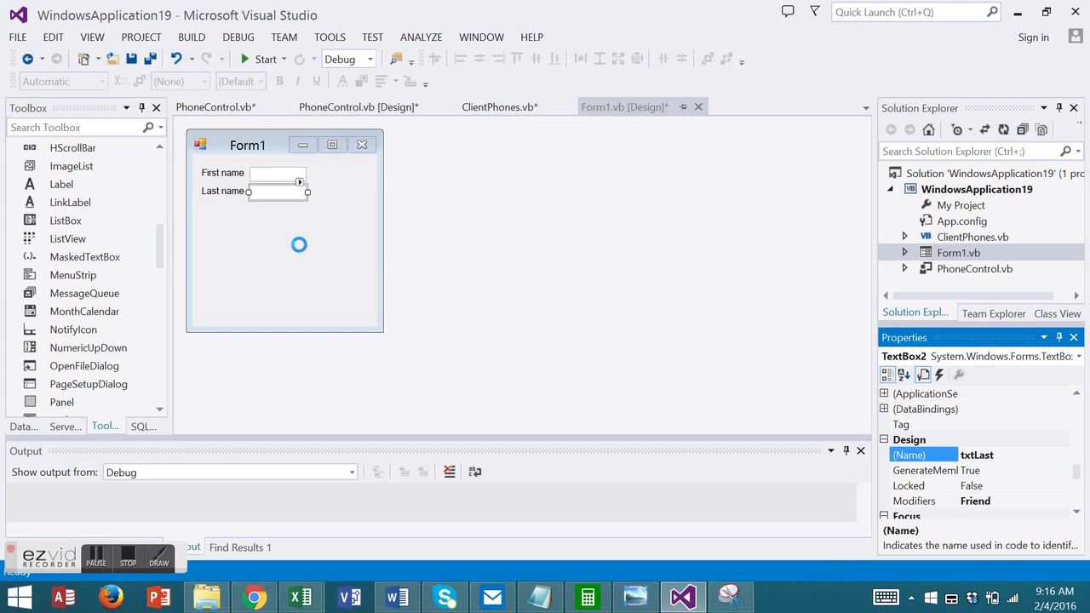
pyautogui.click(287, 255)
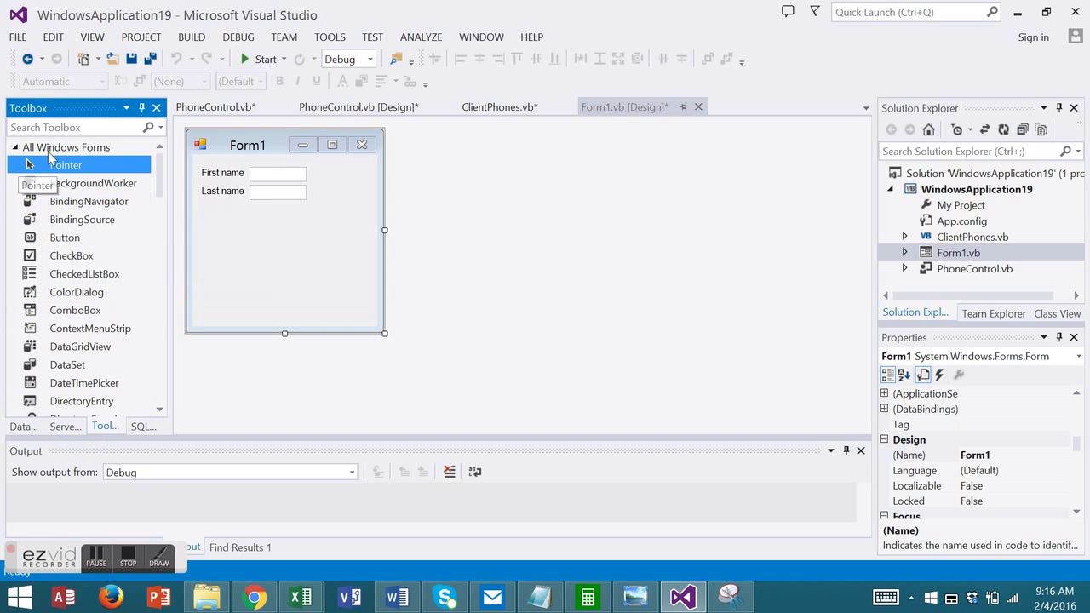
pyautogui.moveTo(93, 184)
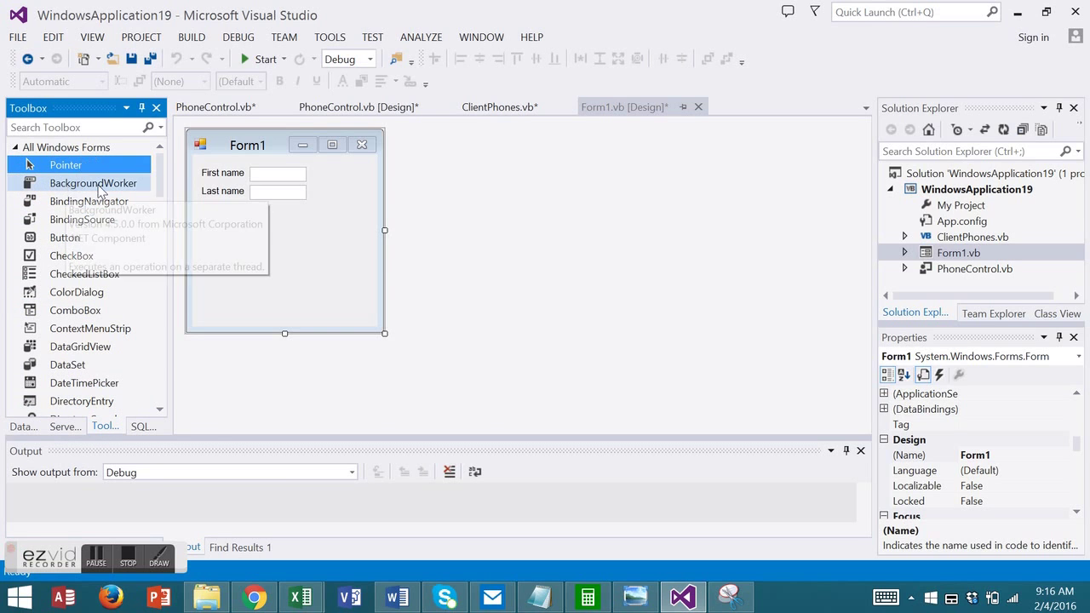
pyautogui.moveTo(252, 76)
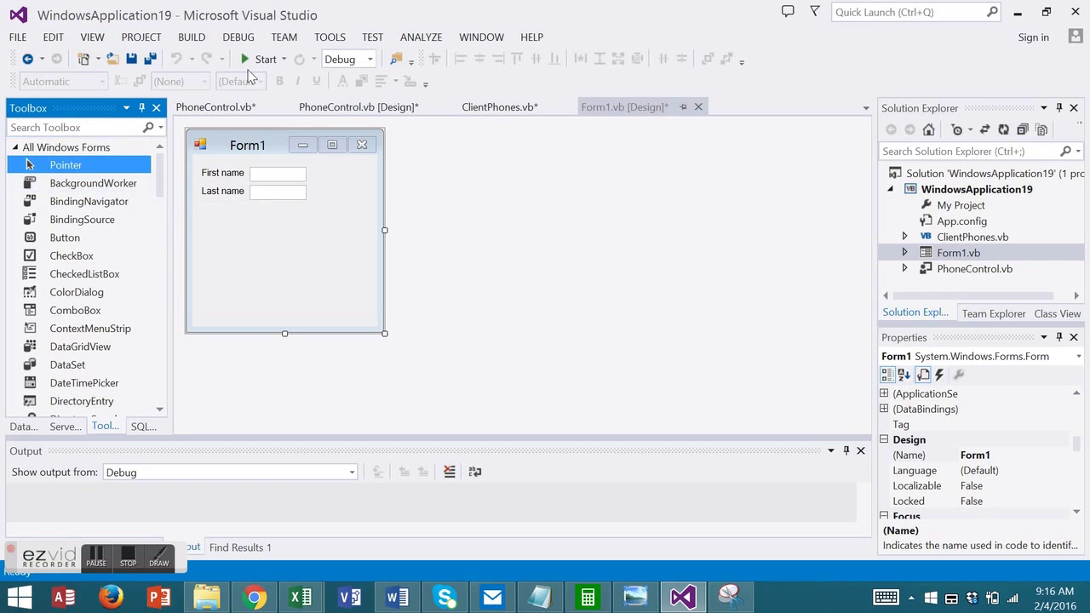
pyautogui.click(264, 58)
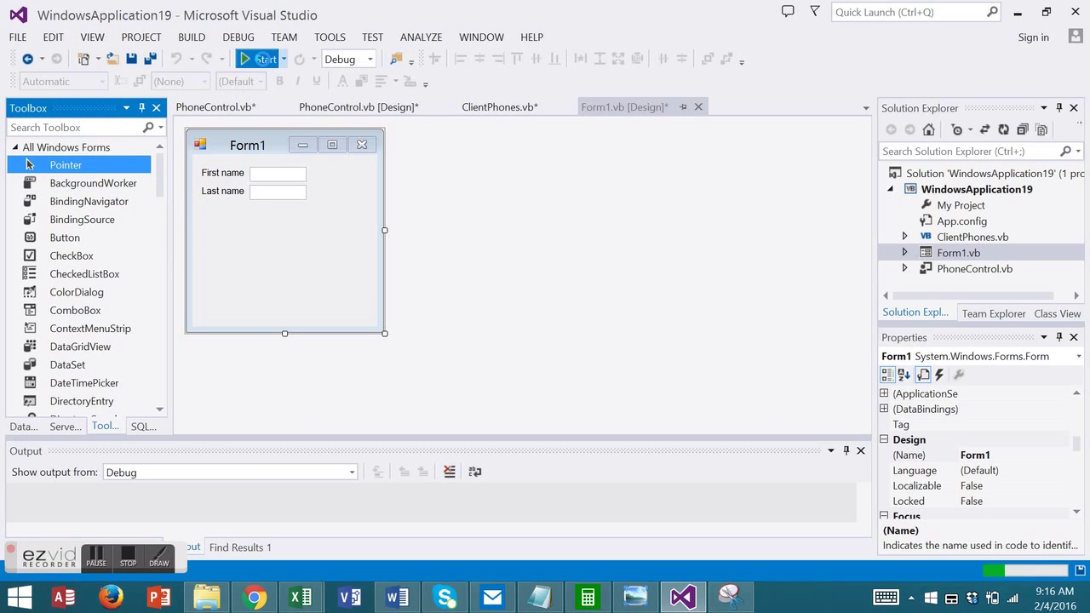
pyautogui.click(263, 58)
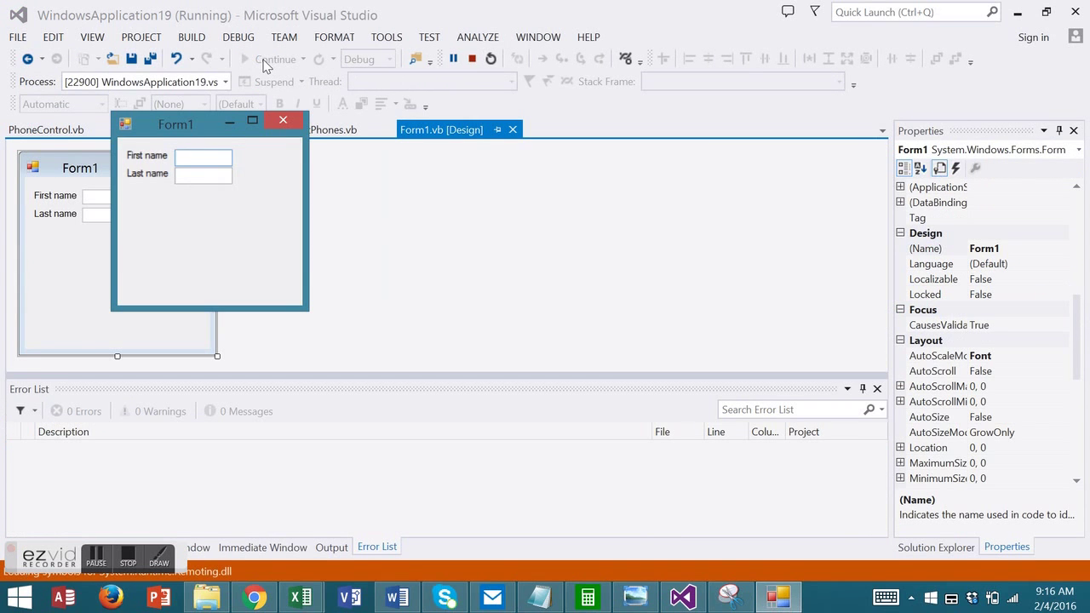
pyautogui.click(472, 58)
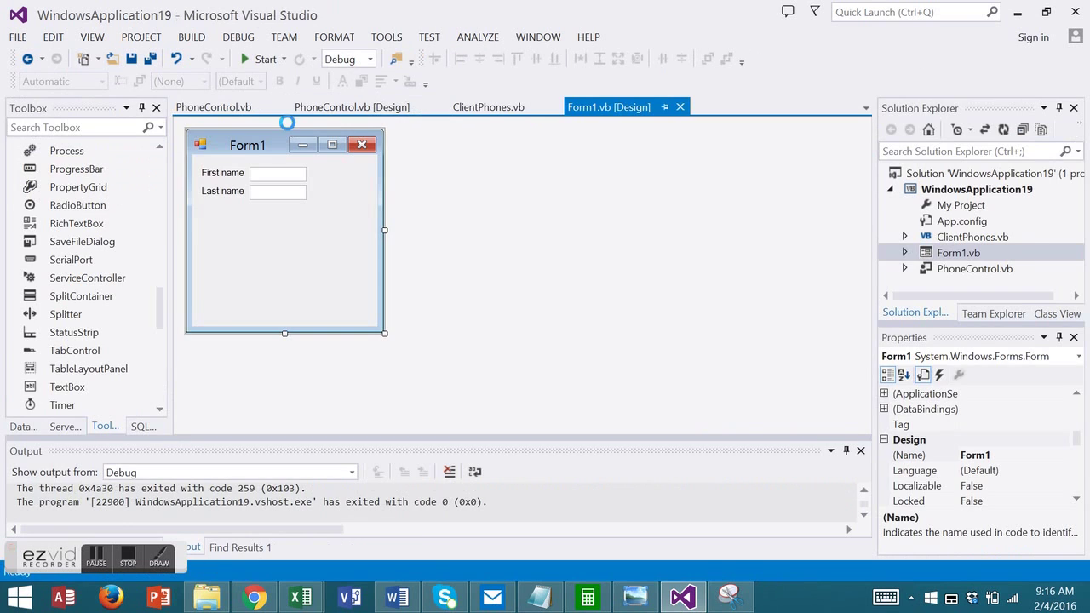
# Place a PhoneControl instance on Form1 beneath the name fields
pyautogui.scroll(3)
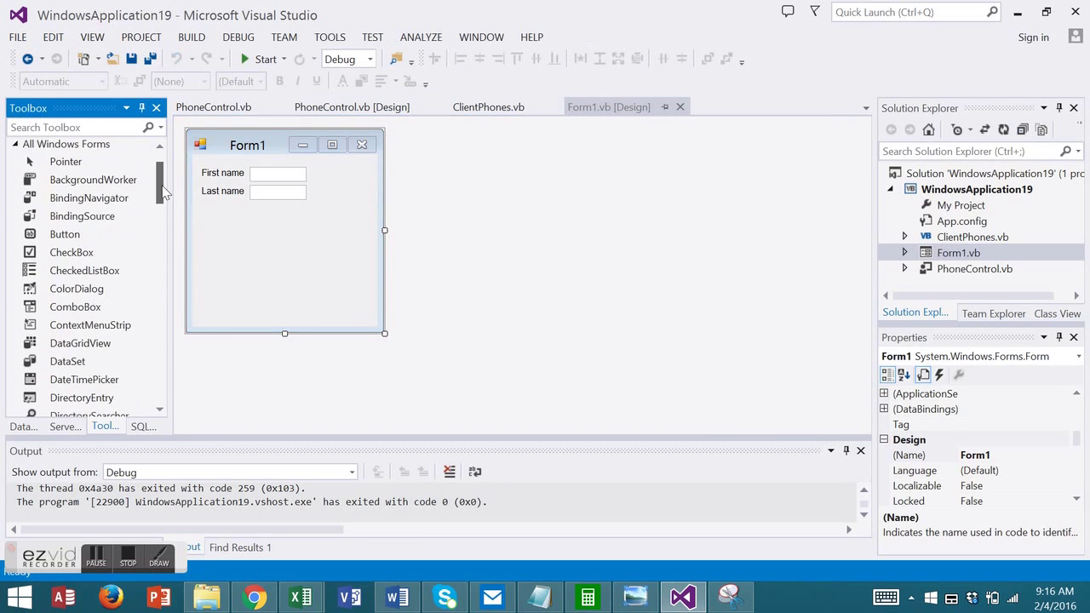
pyautogui.scroll(3)
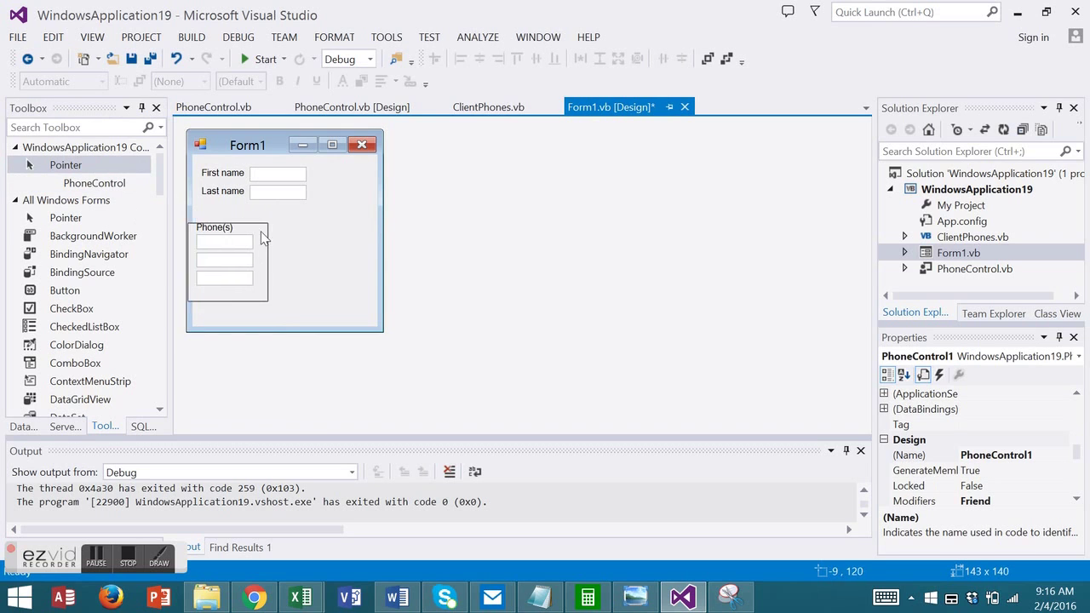
pyautogui.moveTo(225, 262); pyautogui.dragTo(247, 252)
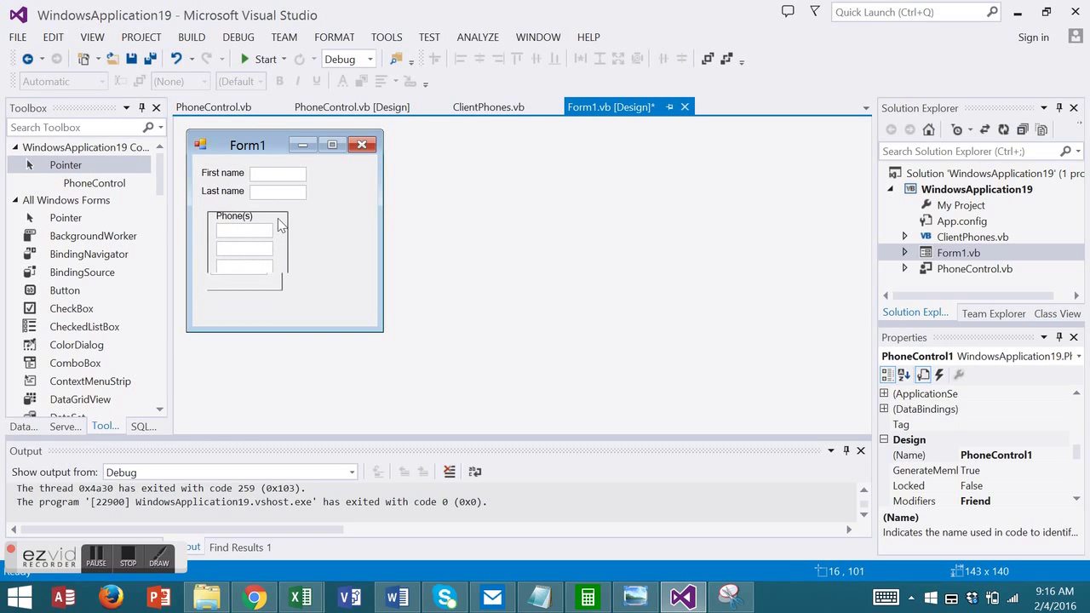
pyautogui.click(247, 253)
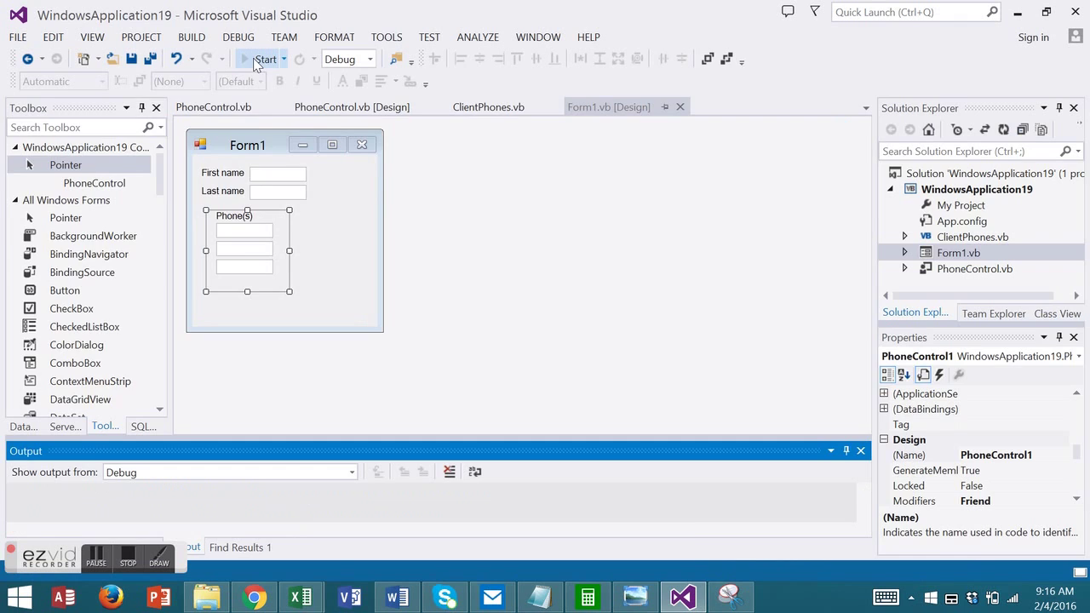
# Run the form, enter 'test', then close it and stop debugging
pyautogui.click(265, 58)
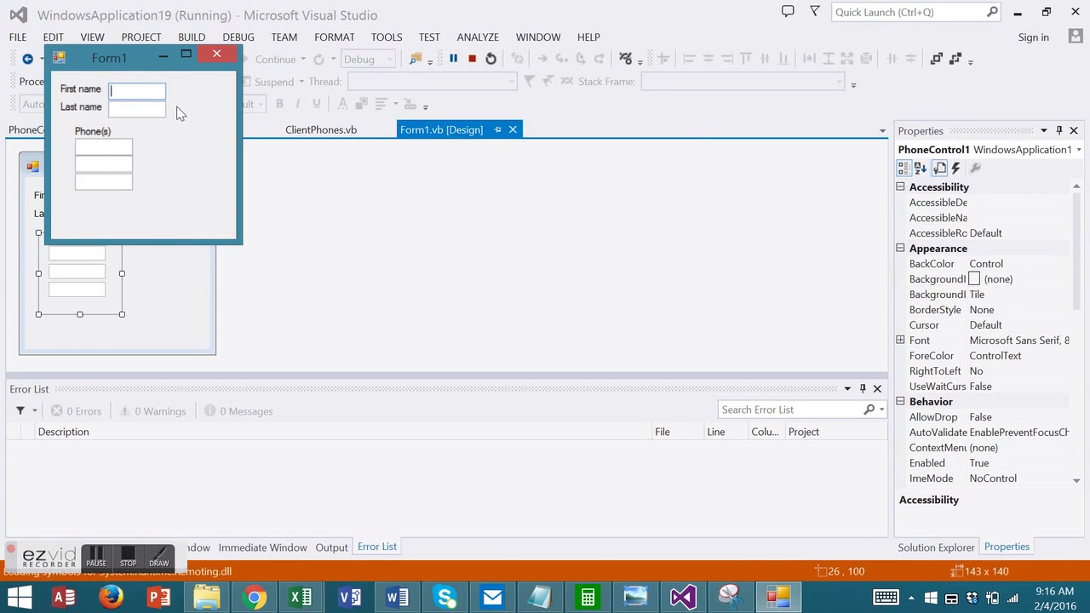
pyautogui.write('test')
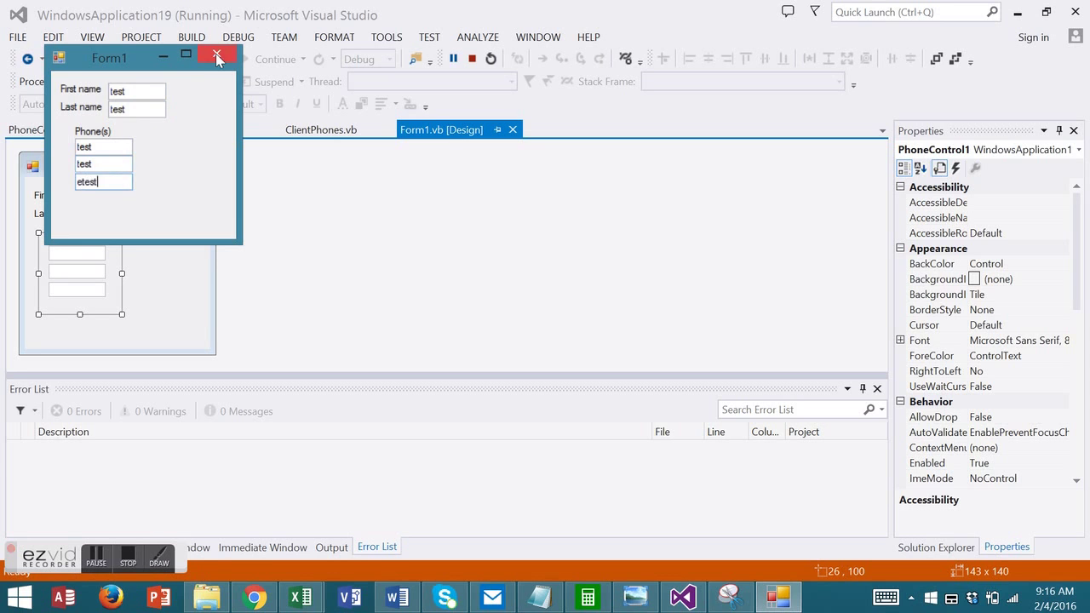
pyautogui.click(218, 58)
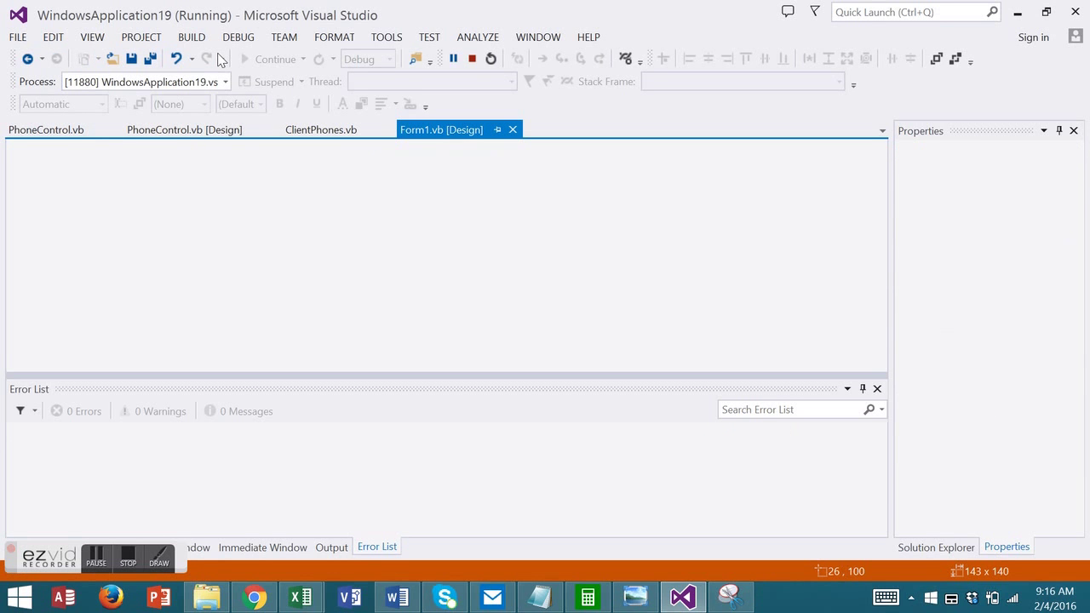
pyautogui.click(472, 57)
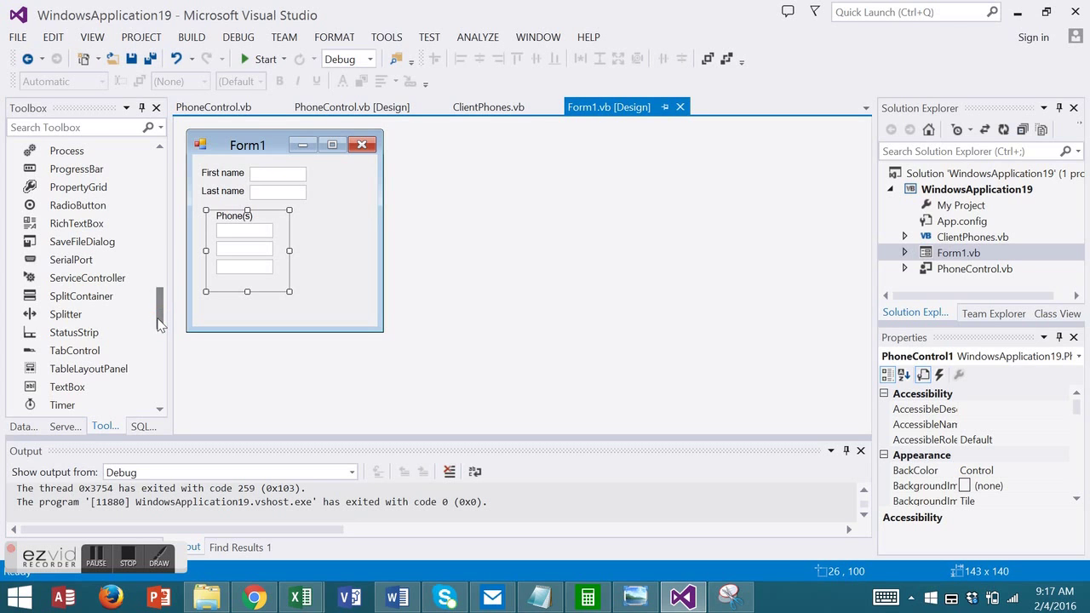
# Add a Button below the phone control and set its Text to Clear
pyautogui.scroll(3)
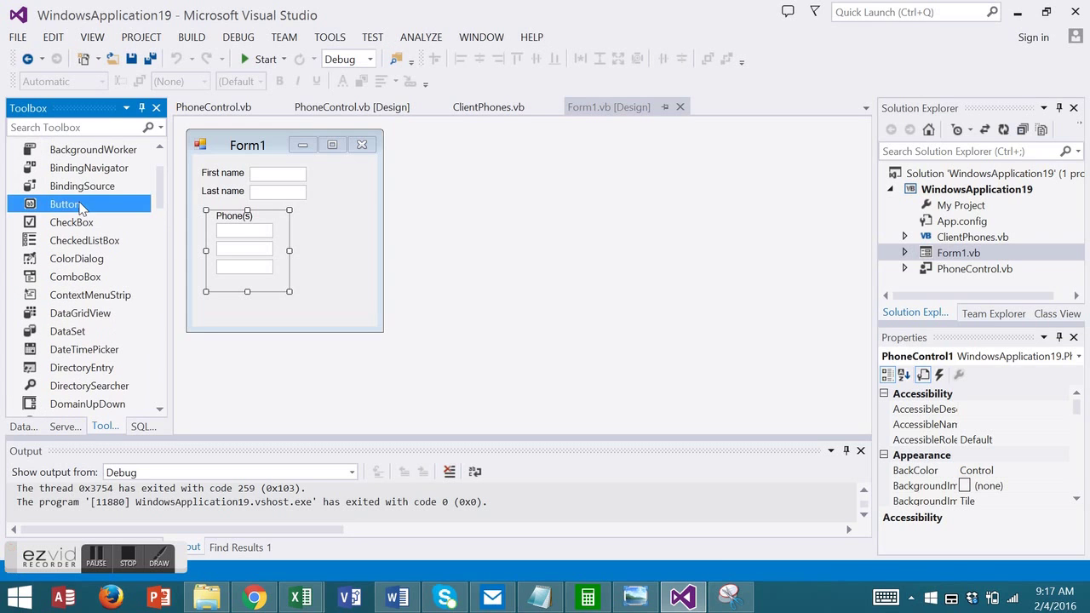
pyautogui.moveTo(64, 204); pyautogui.dragTo(239, 223)
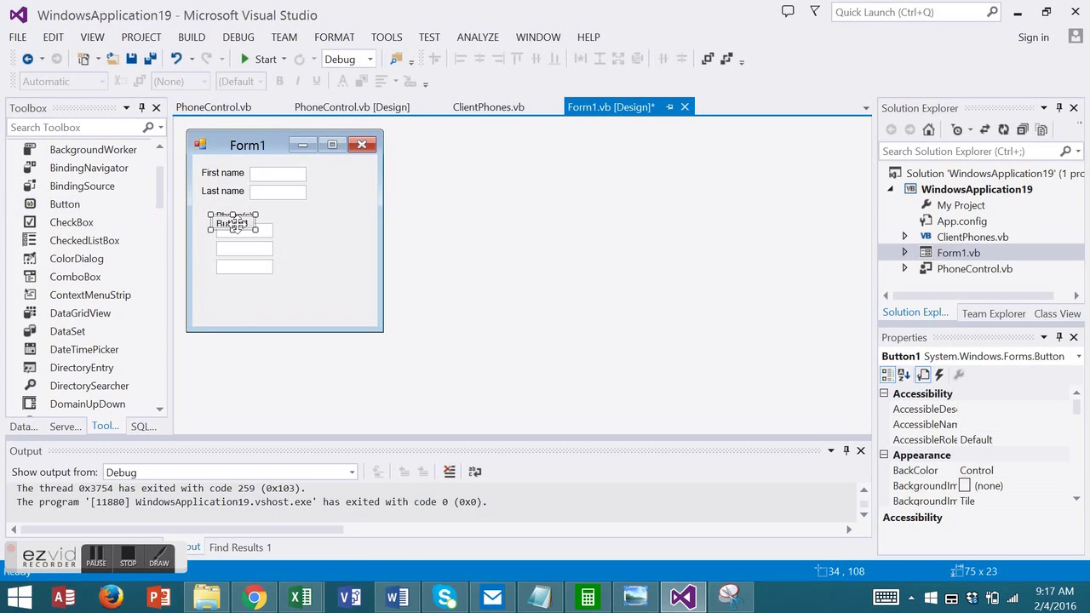
pyautogui.moveTo(232, 221); pyautogui.dragTo(276, 301)
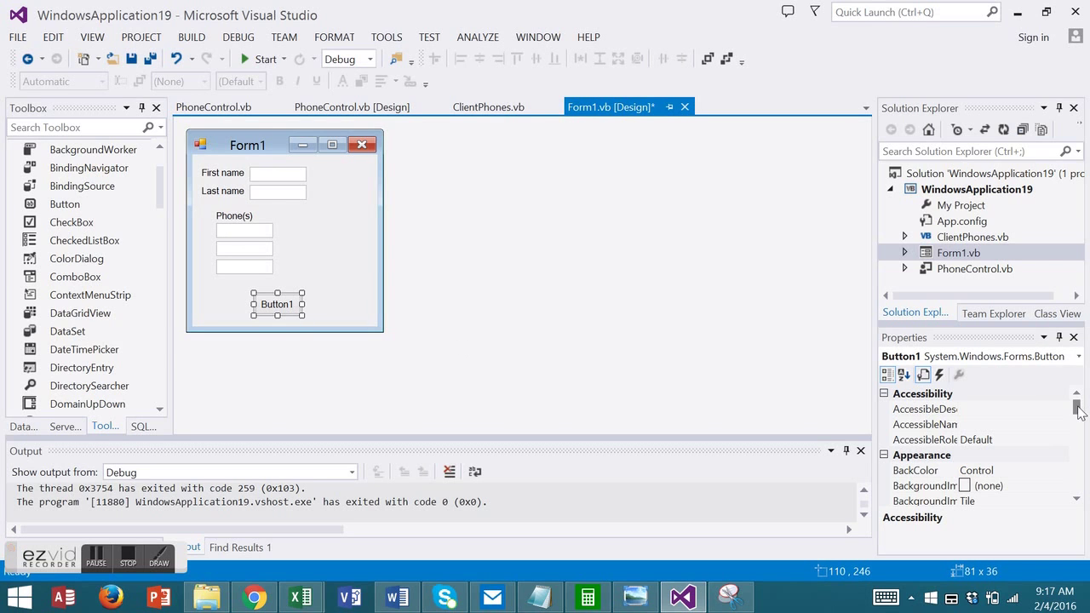
pyautogui.scroll(-3)
pyautogui.write('Cl')
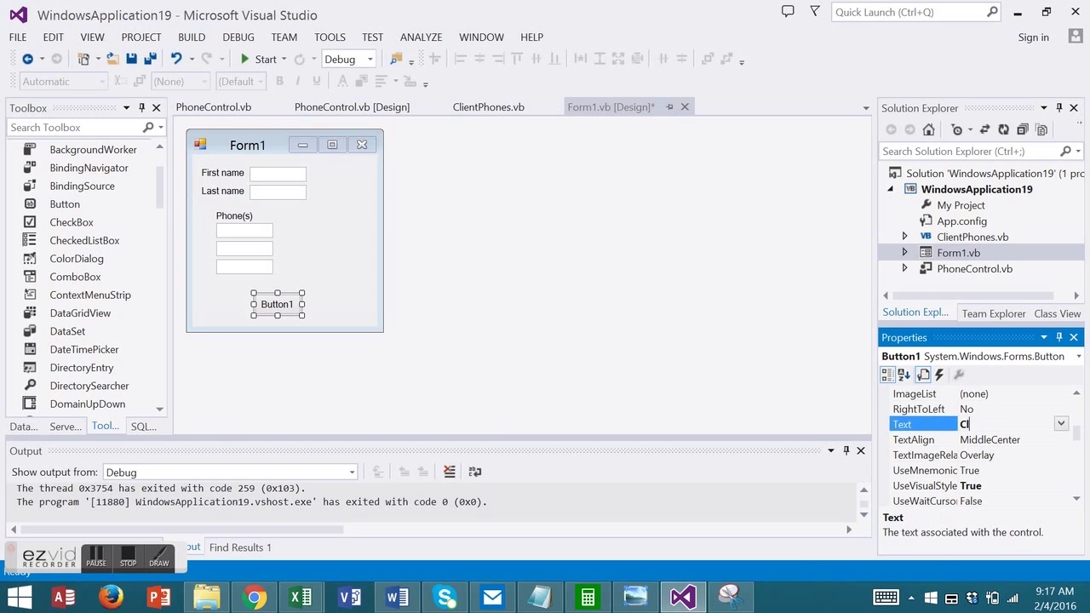
pyautogui.write('ear')
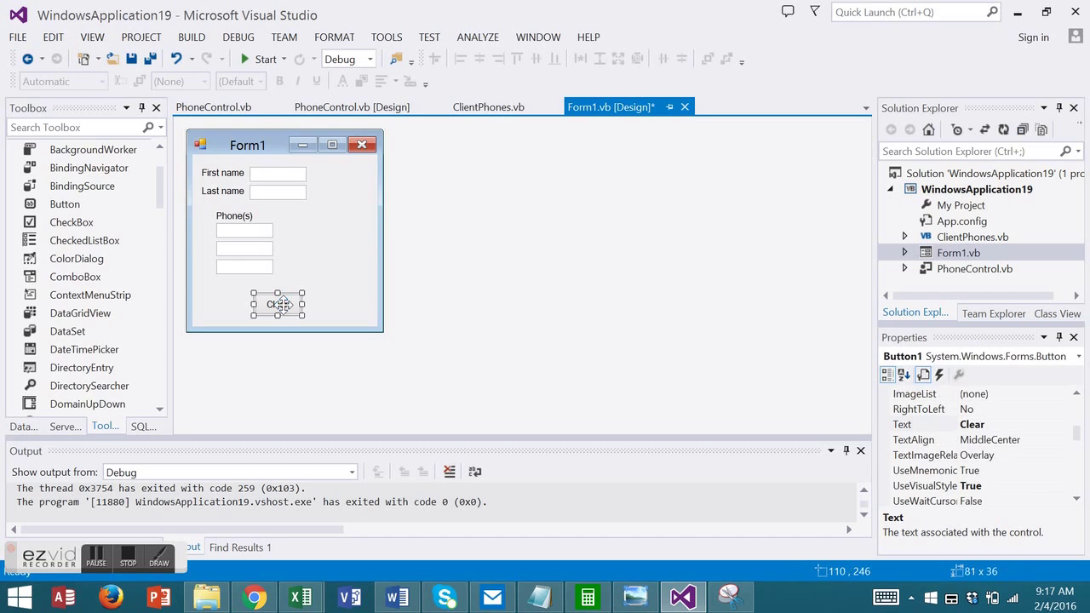
# Write Button1_Click so it calls txtFirst.Clear() and txtLast.Clear()
pyautogui.doubleClick(276, 303)
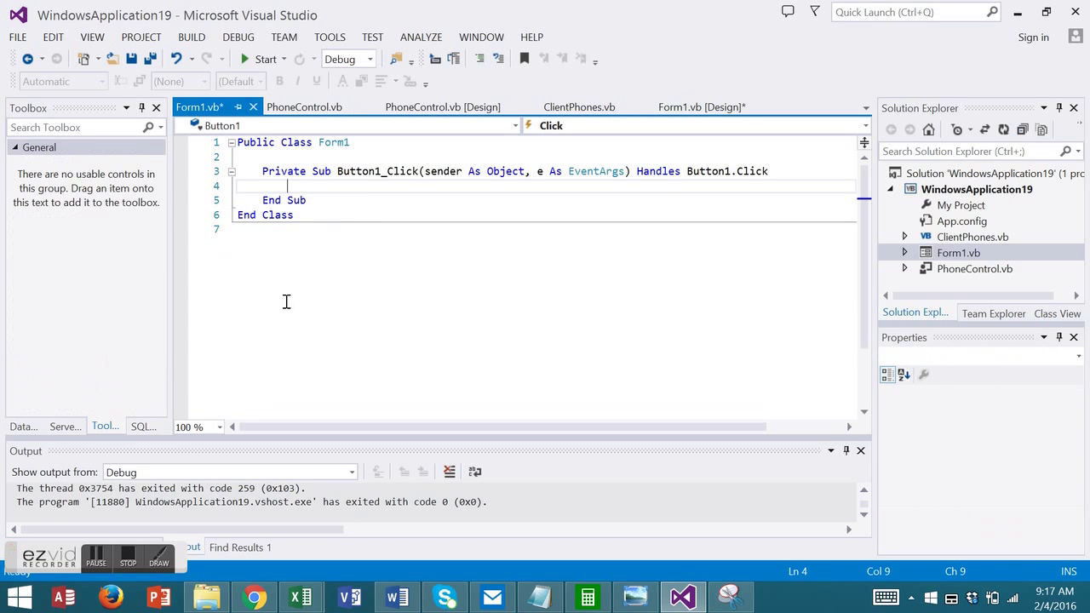
pyautogui.write('txtFirst')
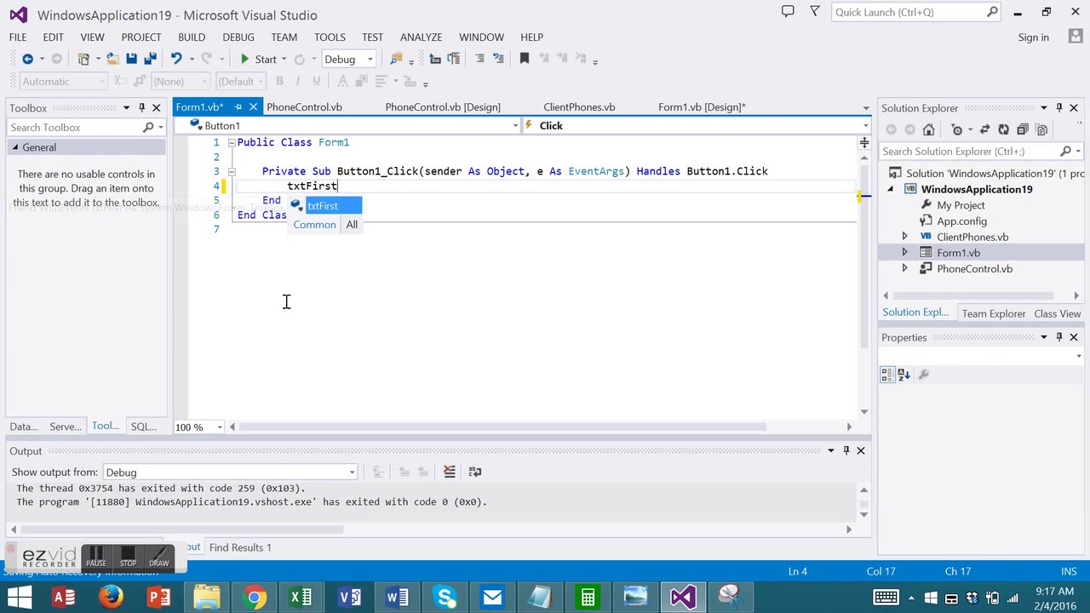
pyautogui.write('.Clear(')
pyautogui.write('txtLast')
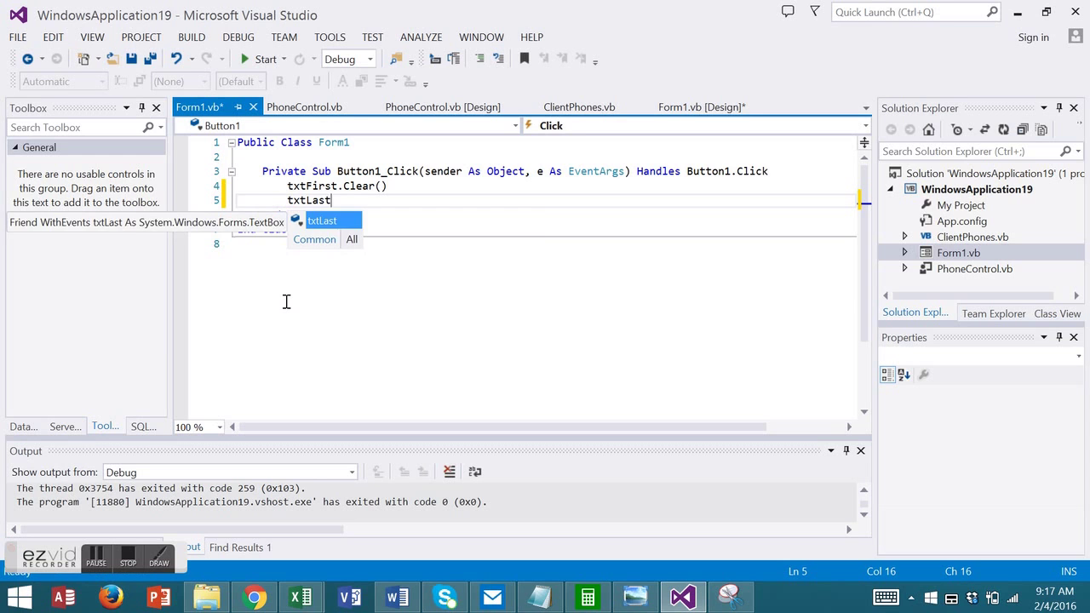
pyautogui.write('.Clear')
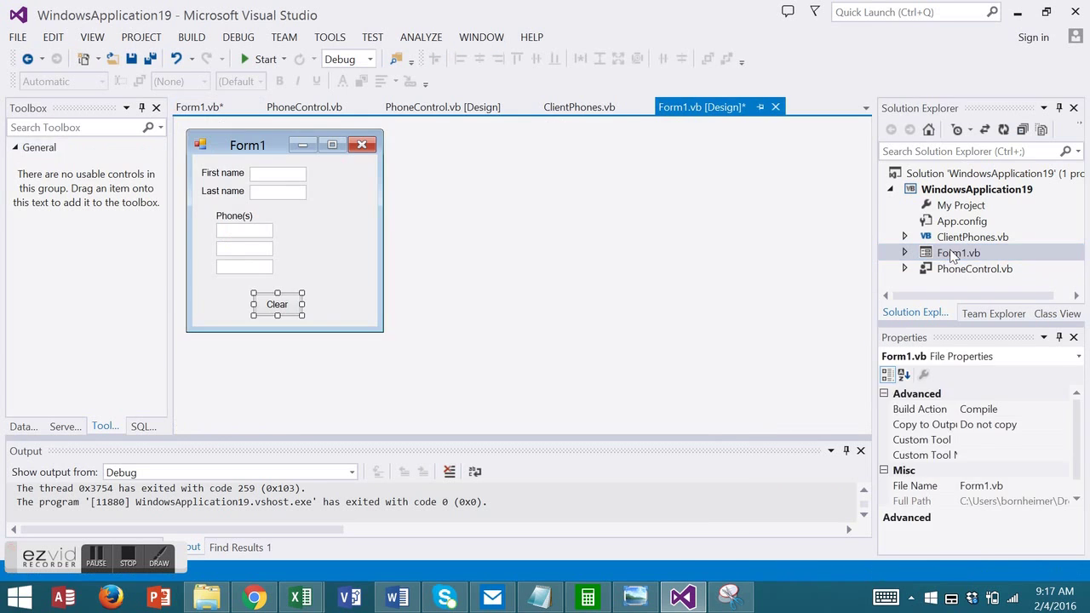
# Rename the embedded PhoneControl1 instance to Phones in its (Name) property
pyautogui.click(245, 247)
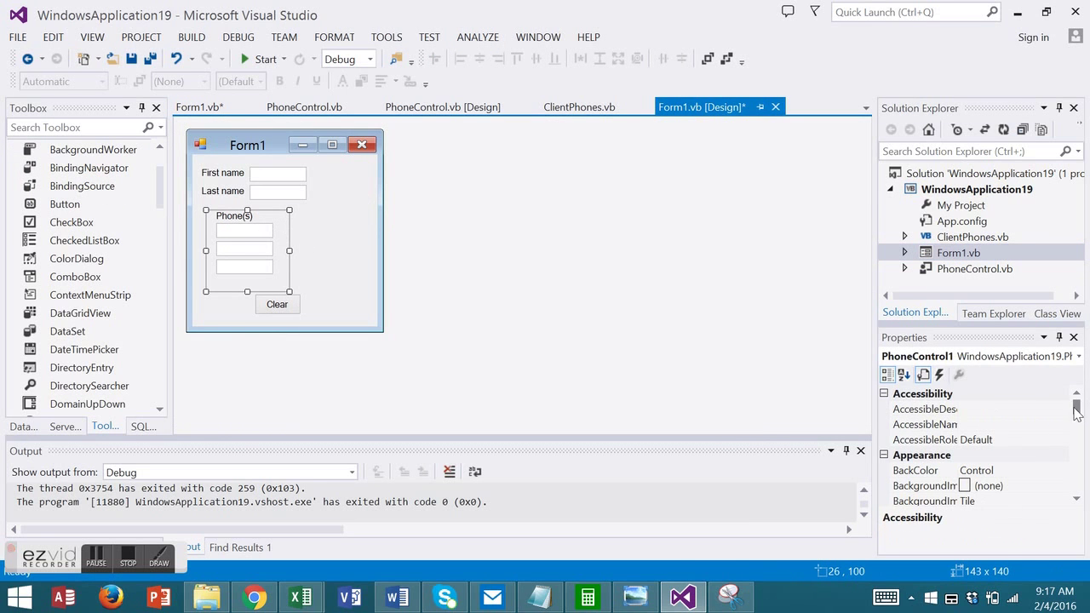
pyautogui.scroll(-3)
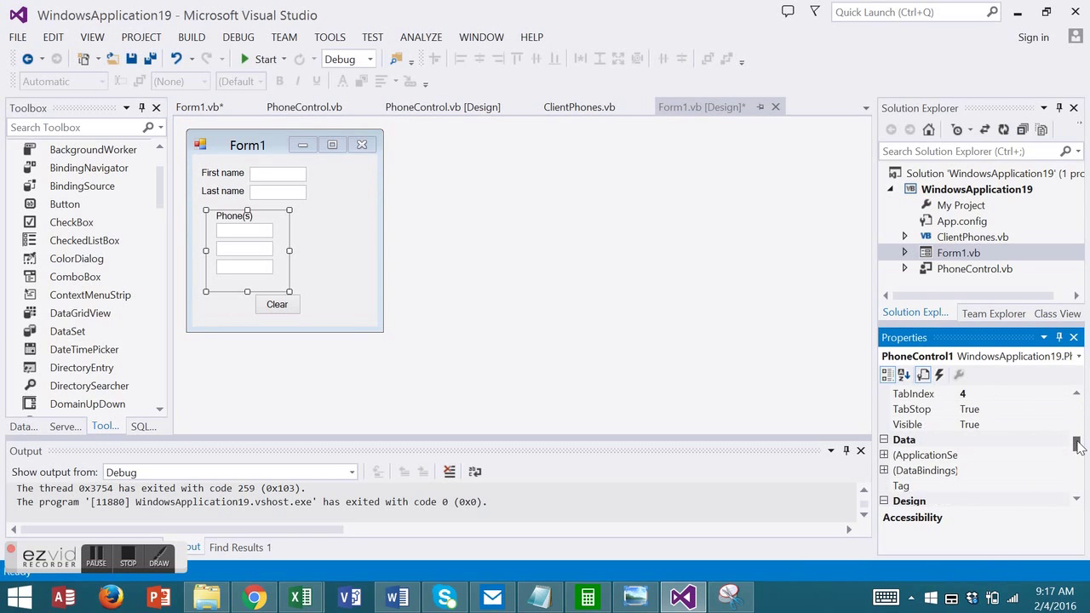
pyautogui.scroll(-3)
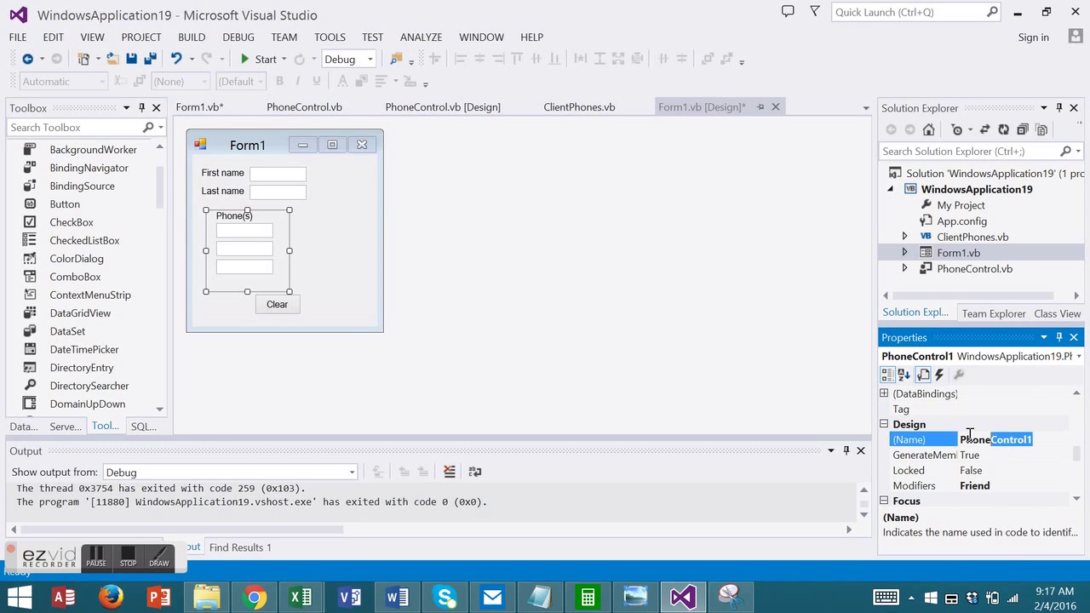
pyautogui.write('Phones')
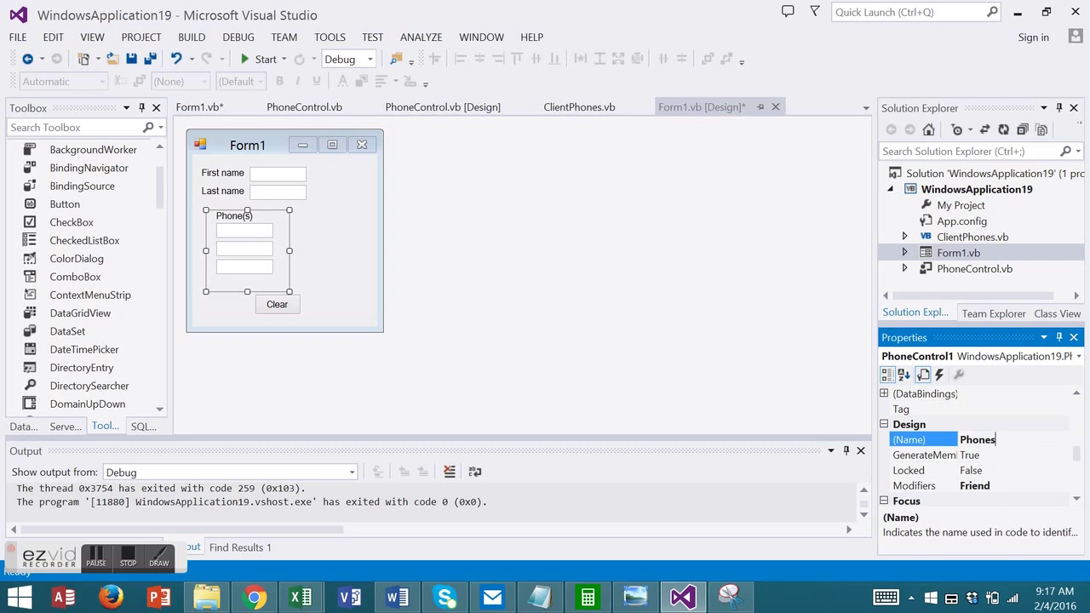
pyautogui.click(287, 229)
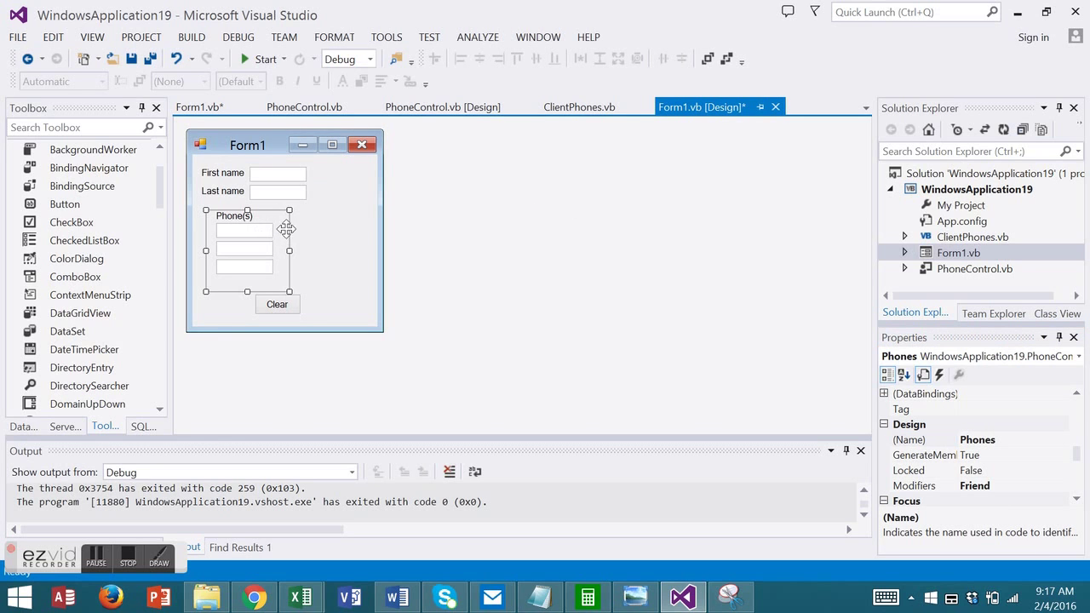
pyautogui.moveTo(322, 236)
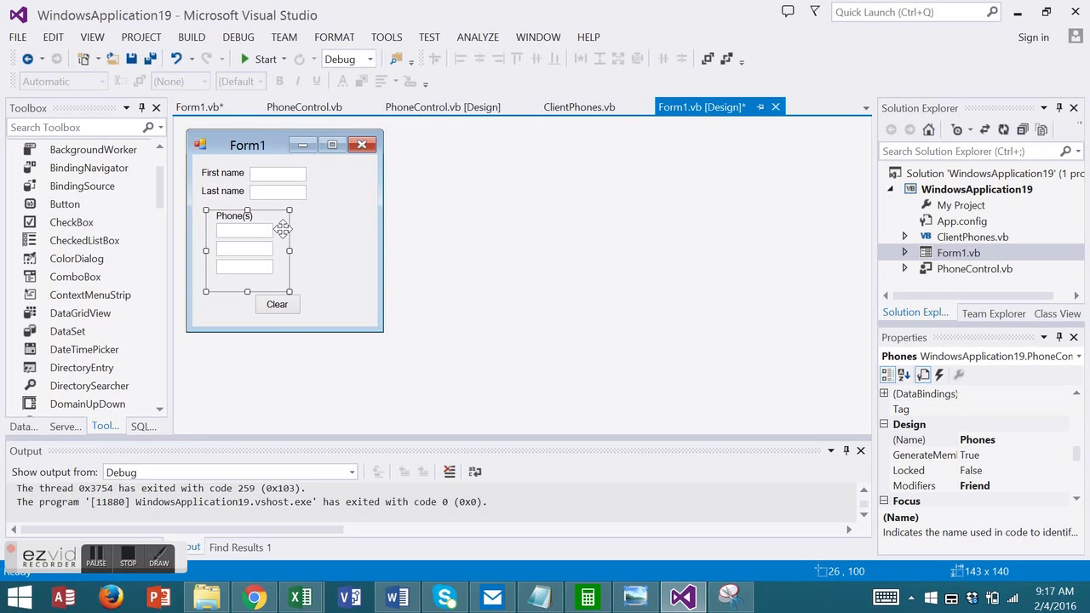
pyautogui.moveTo(249, 232)
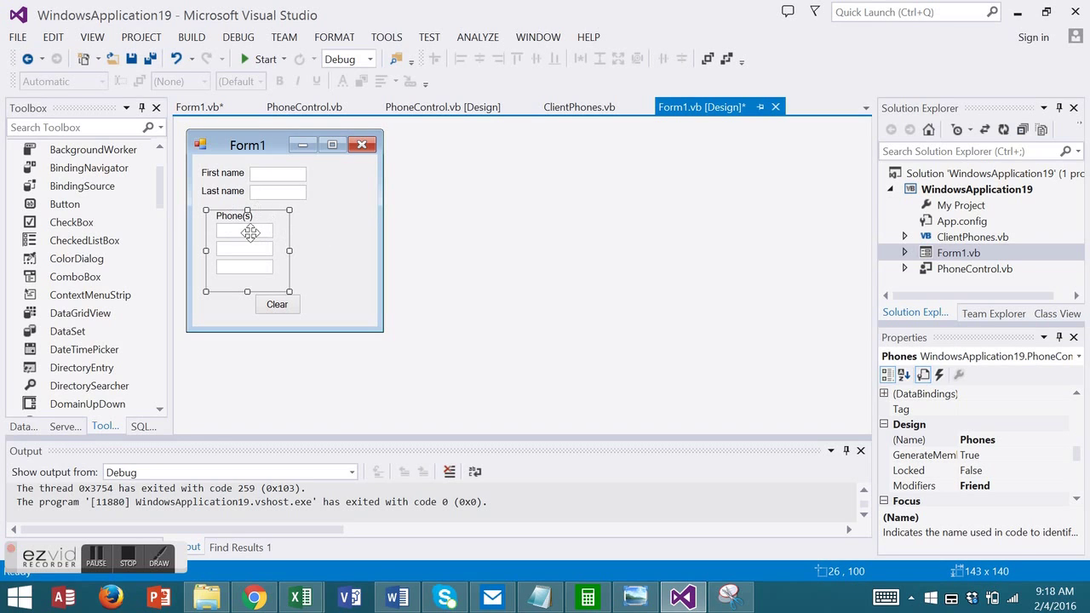
pyautogui.moveTo(259, 237)
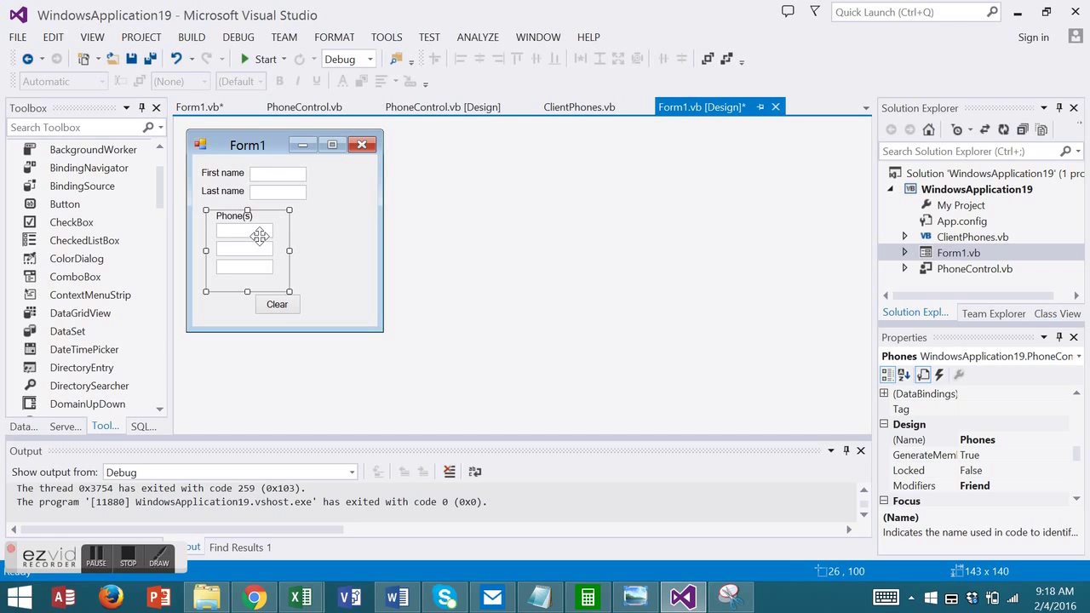
# Add Phones.Clear() to Button1_Click and return to the Form1 designer
pyautogui.click(199, 105)
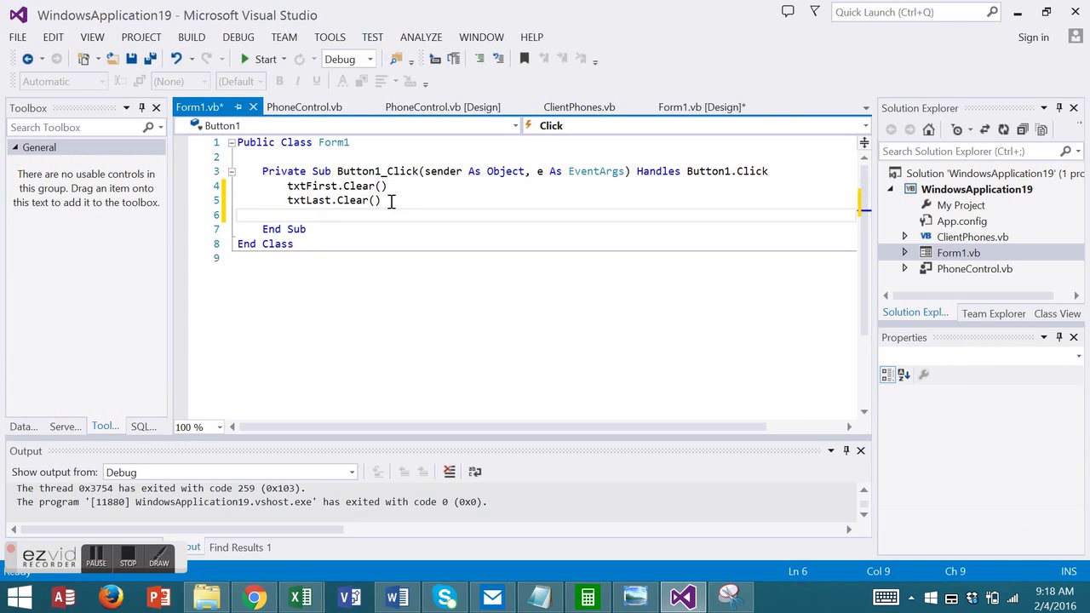
pyautogui.write('Phones.Clear(')
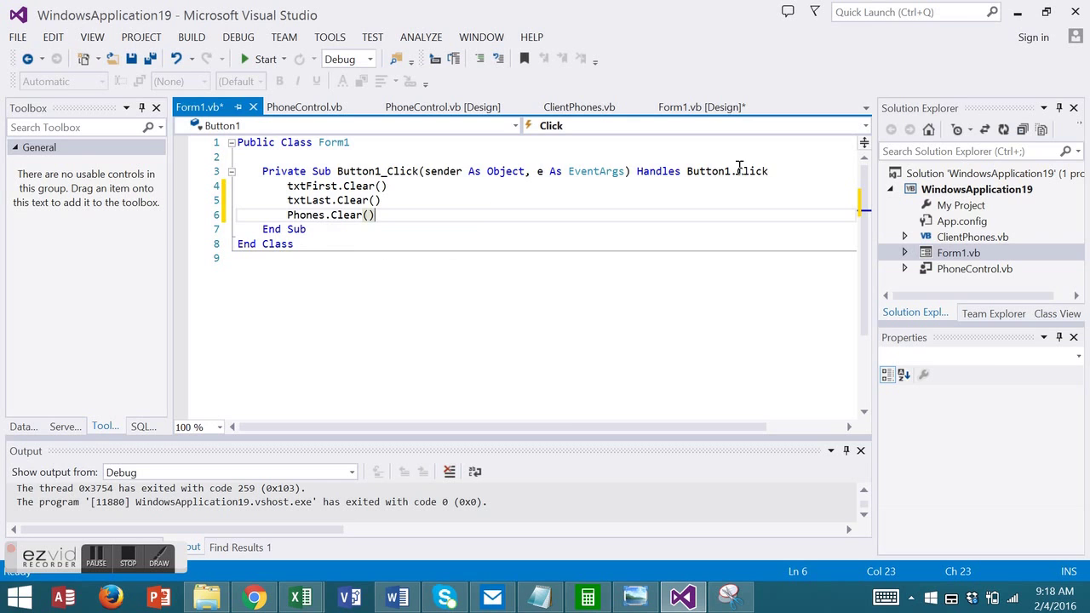
pyautogui.click(702, 105)
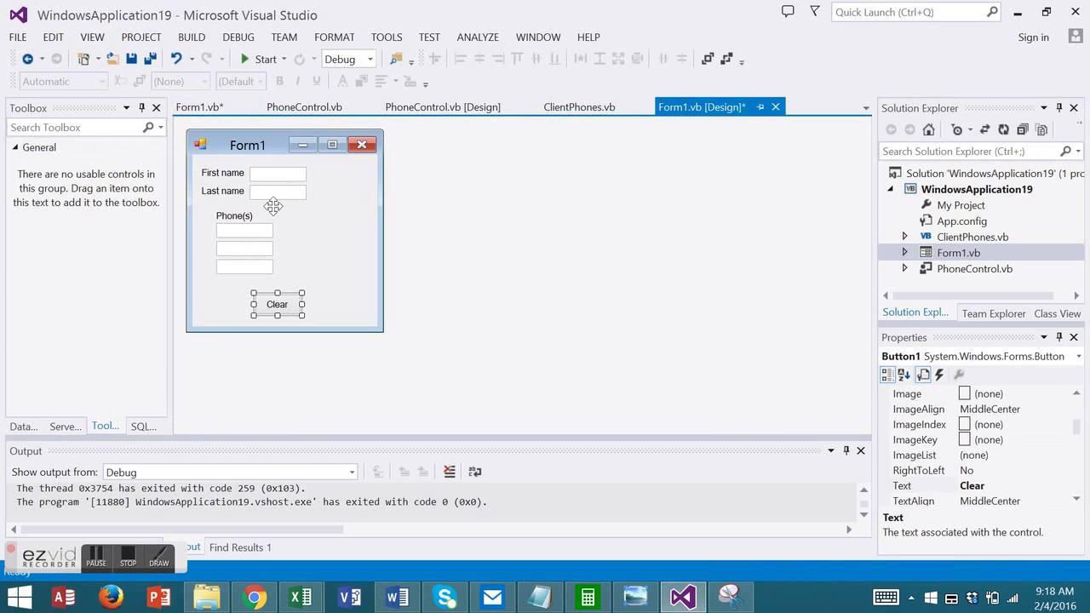
pyautogui.click(246, 247)
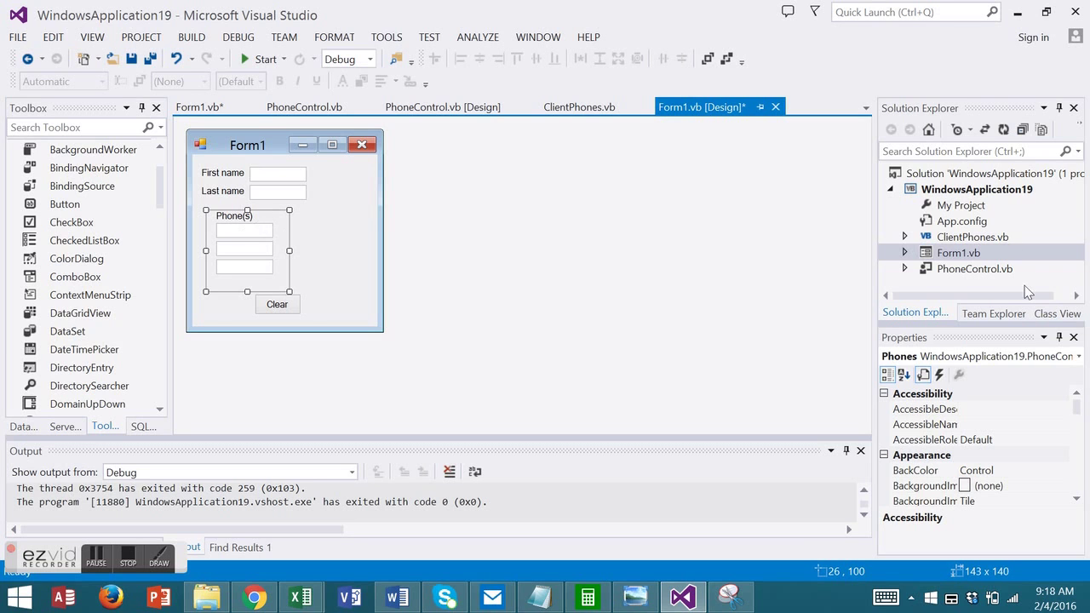
# View PhoneControl's Clear sub for the three phone boxes, then start the application
pyautogui.click(442, 105)
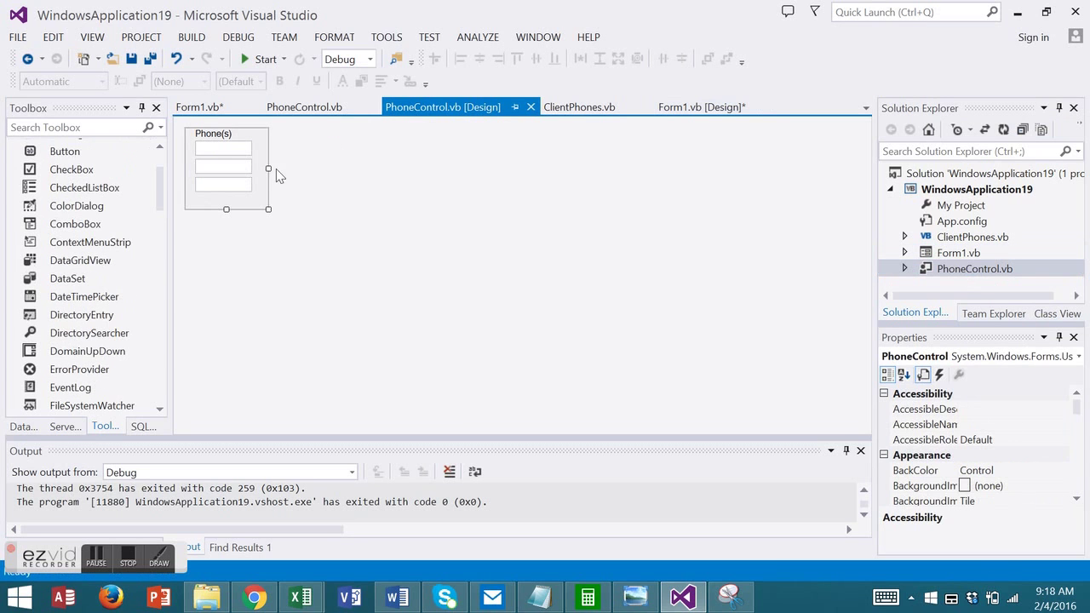
pyautogui.rightClick(276, 174)
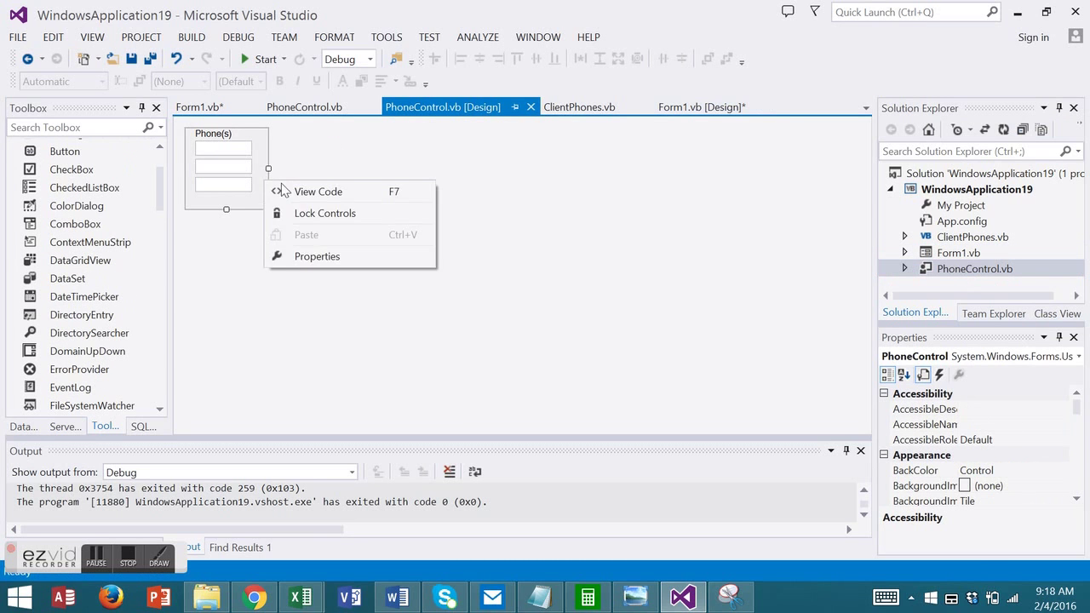
pyautogui.click(317, 190)
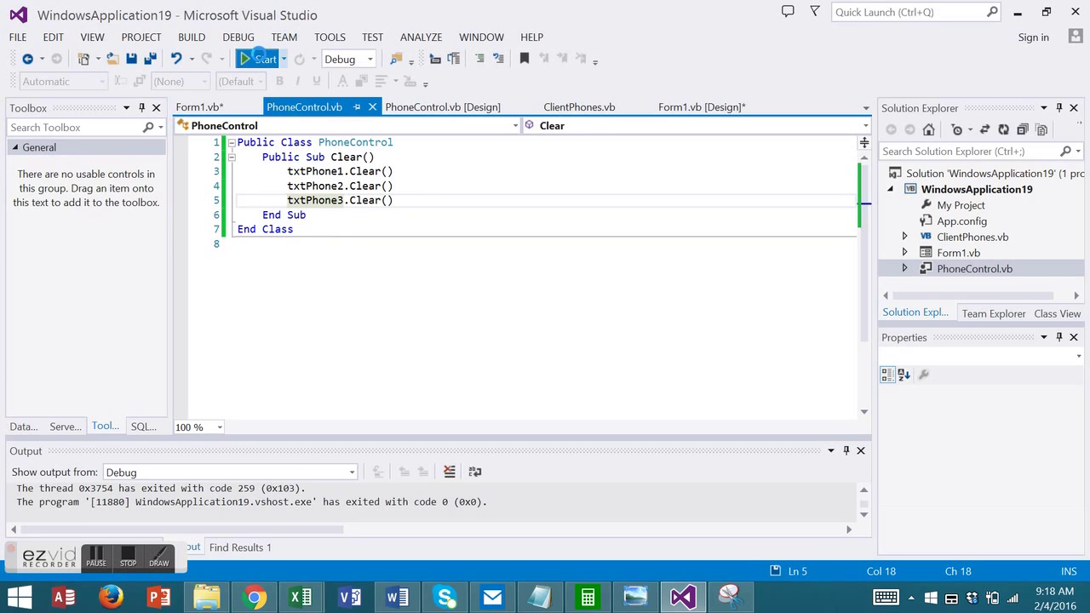
pyautogui.click(259, 58)
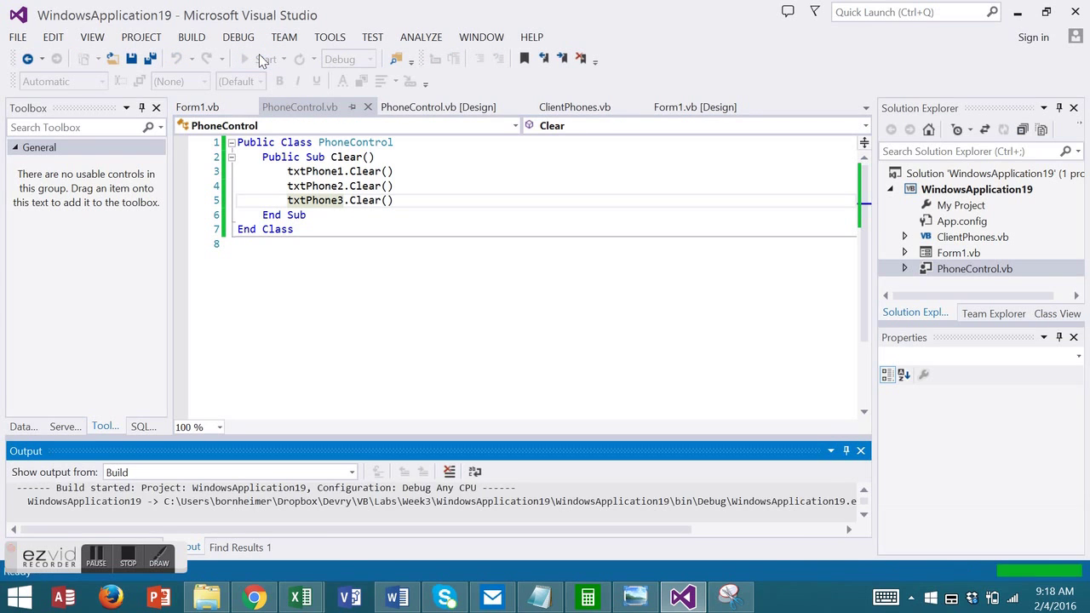
# Enter 'test' in the running form's first name box, then use Clear to empty all fields
pyautogui.click(245, 58)
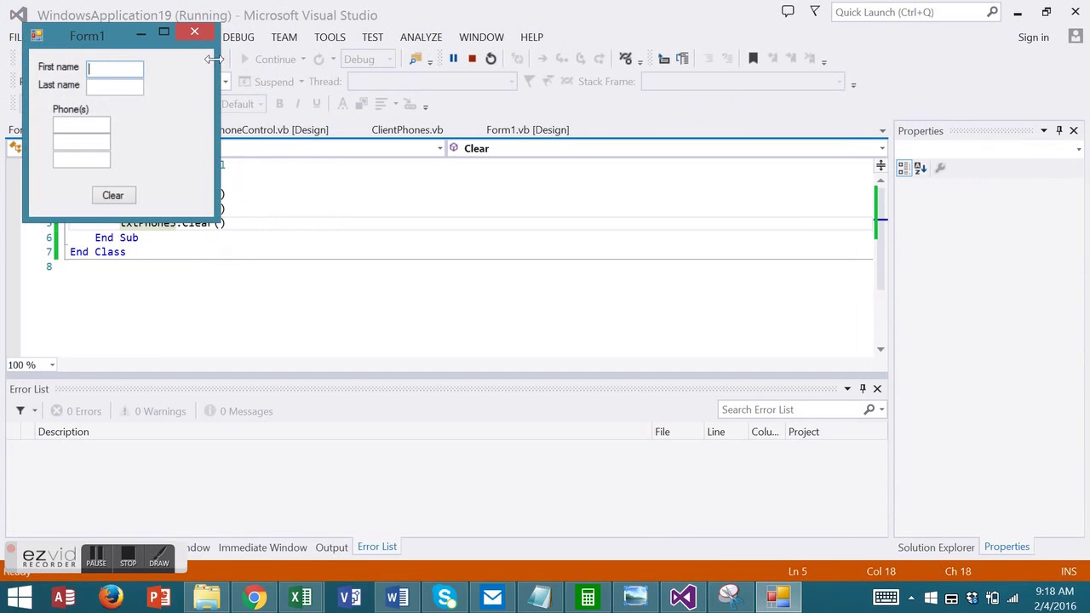
pyautogui.write('test')
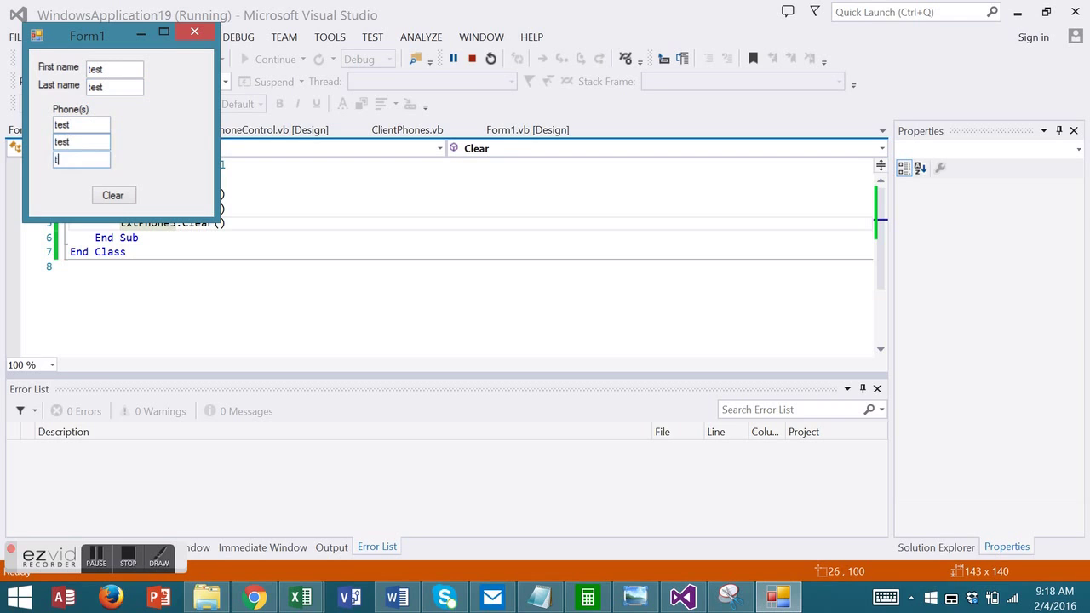
pyautogui.click(113, 194)
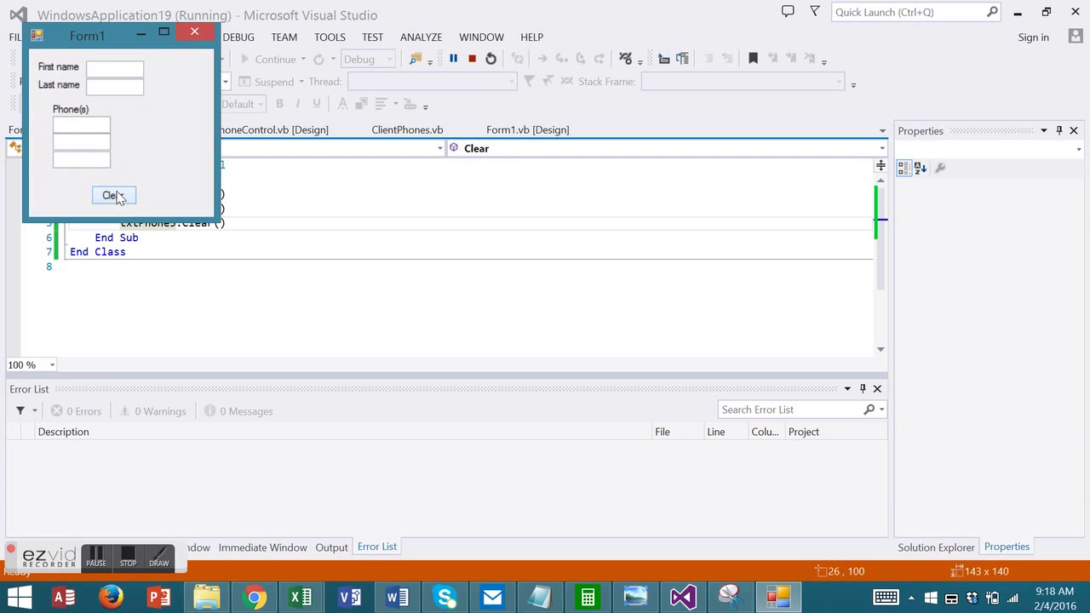
pyautogui.click(112, 194)
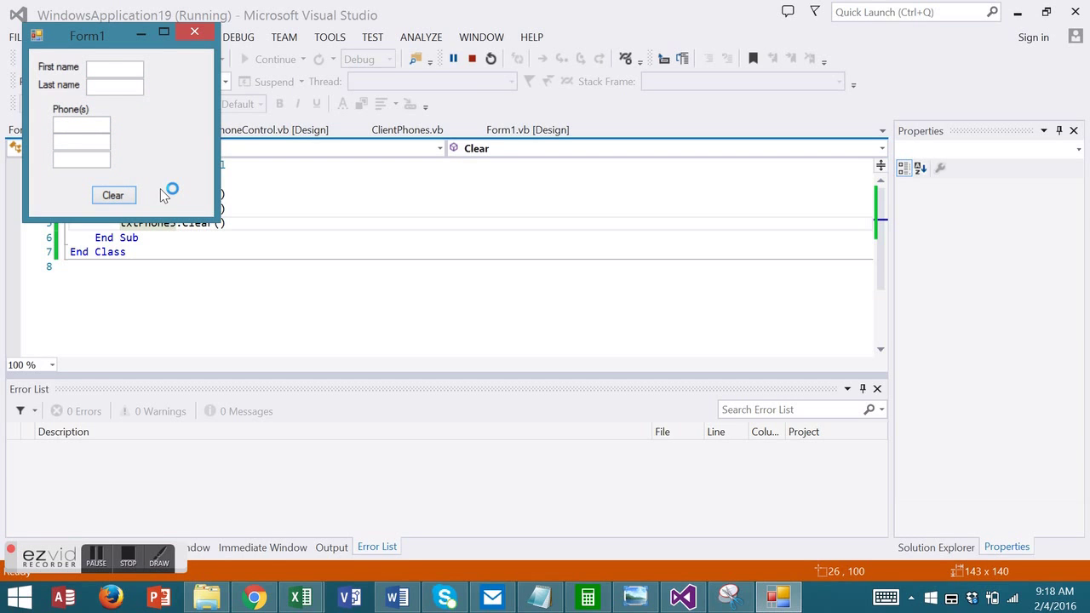